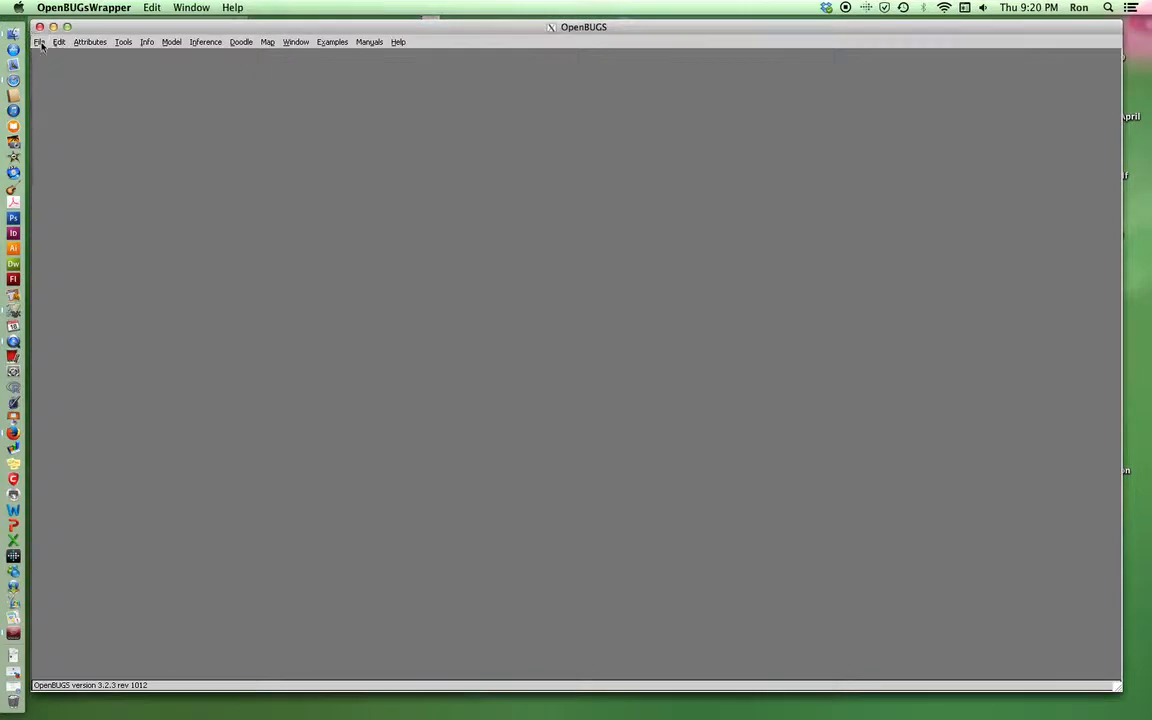
Step: Create a new blank document and place the cursor in the first window to begin typing
left_click(42, 44)
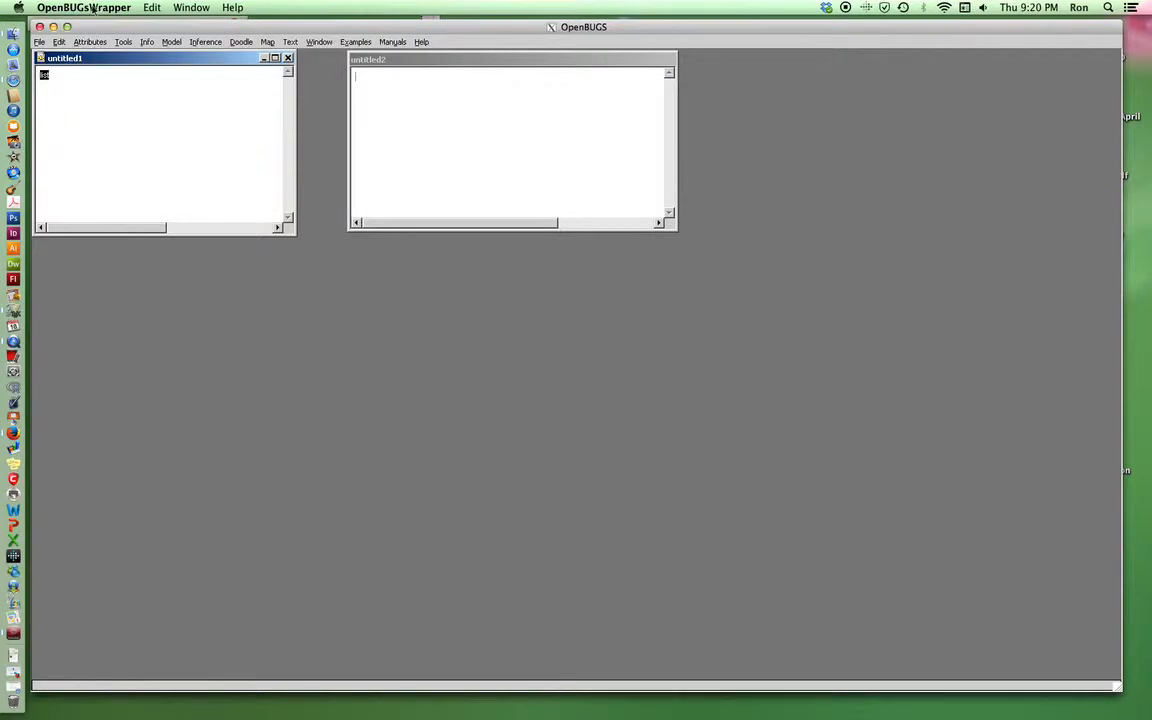
left_click(84, 8)
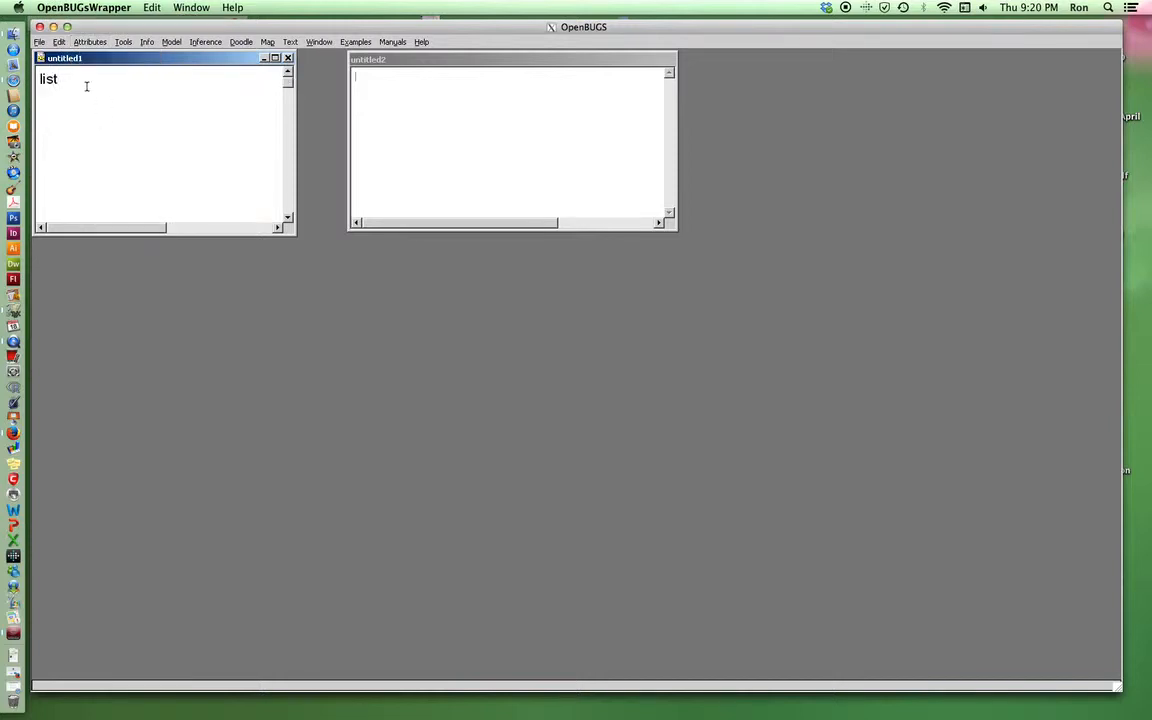
Step: Enter the data as list(x = c(12, 11, 10, 11)) and start the model keyword in the second window
type("(x = c")
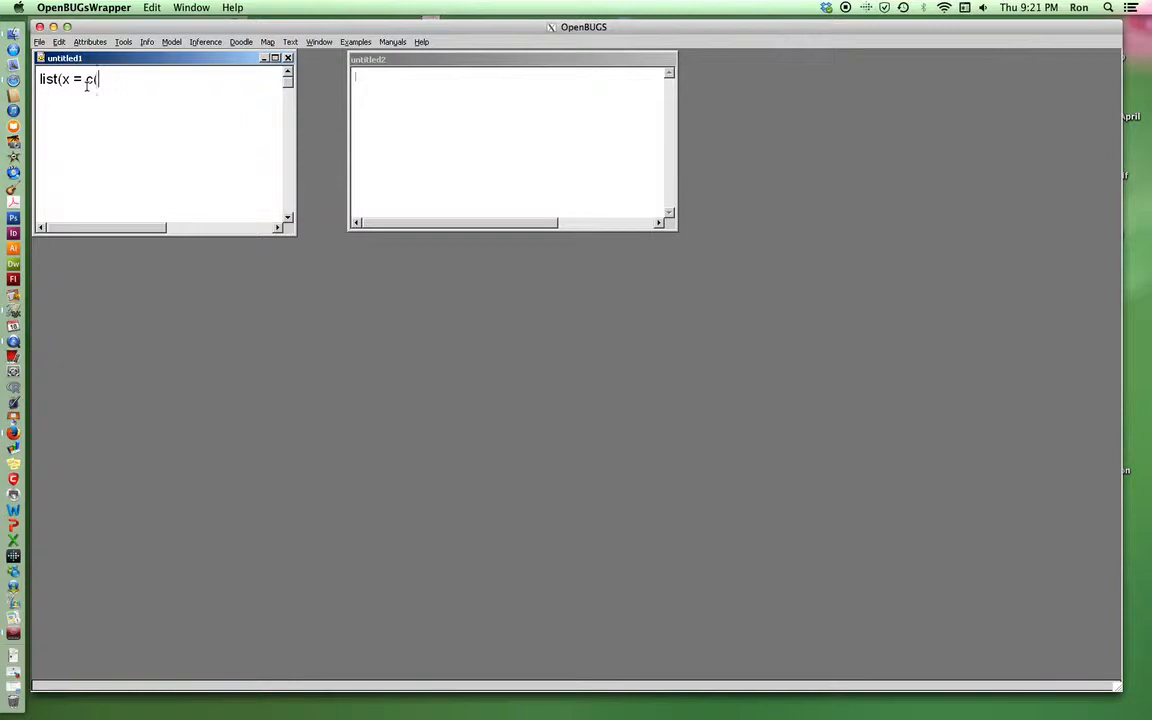
type("(12,")
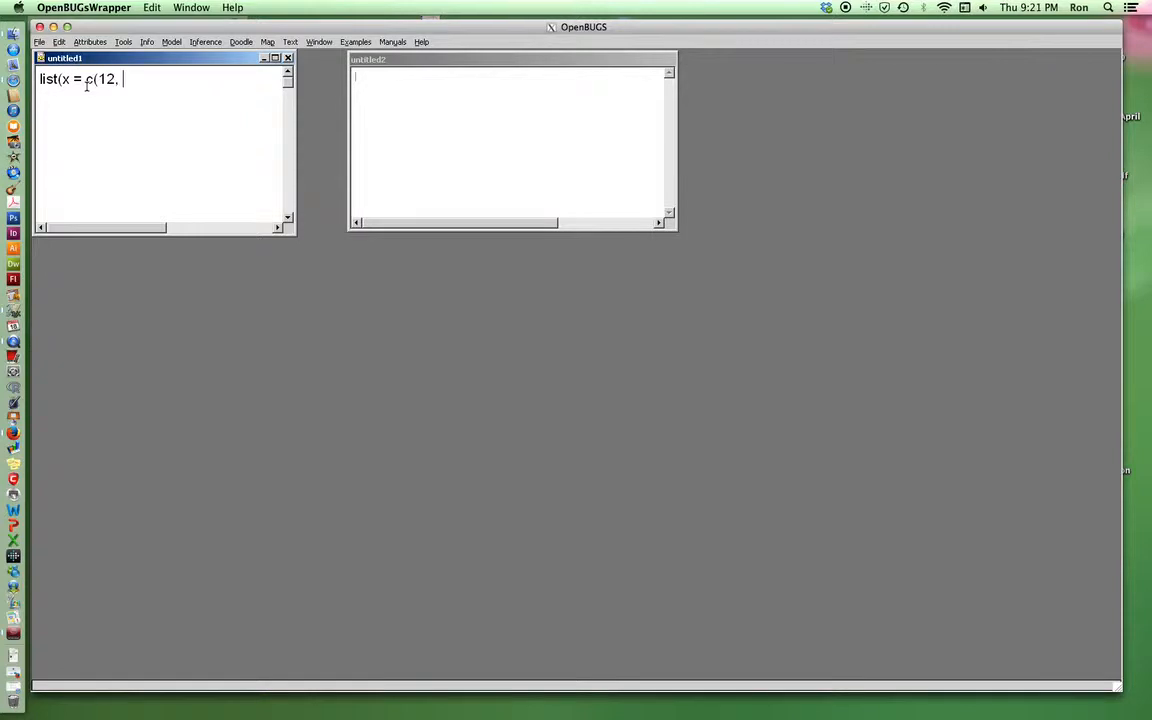
type("11,")
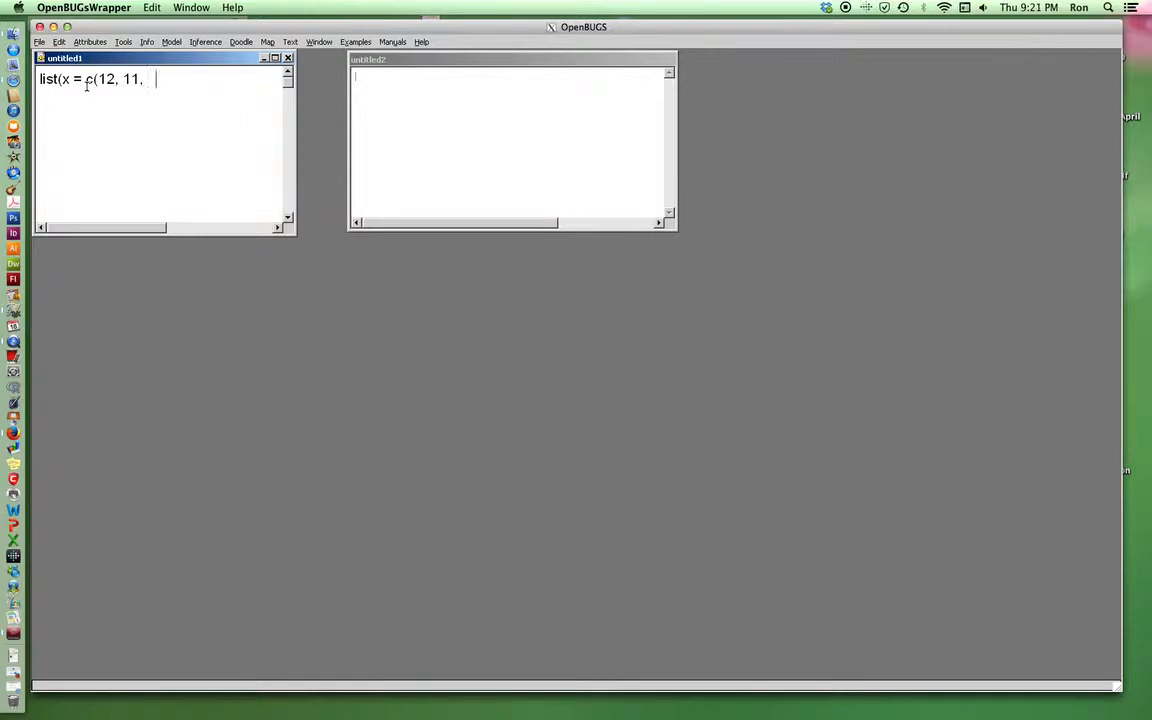
type("10, 11)")
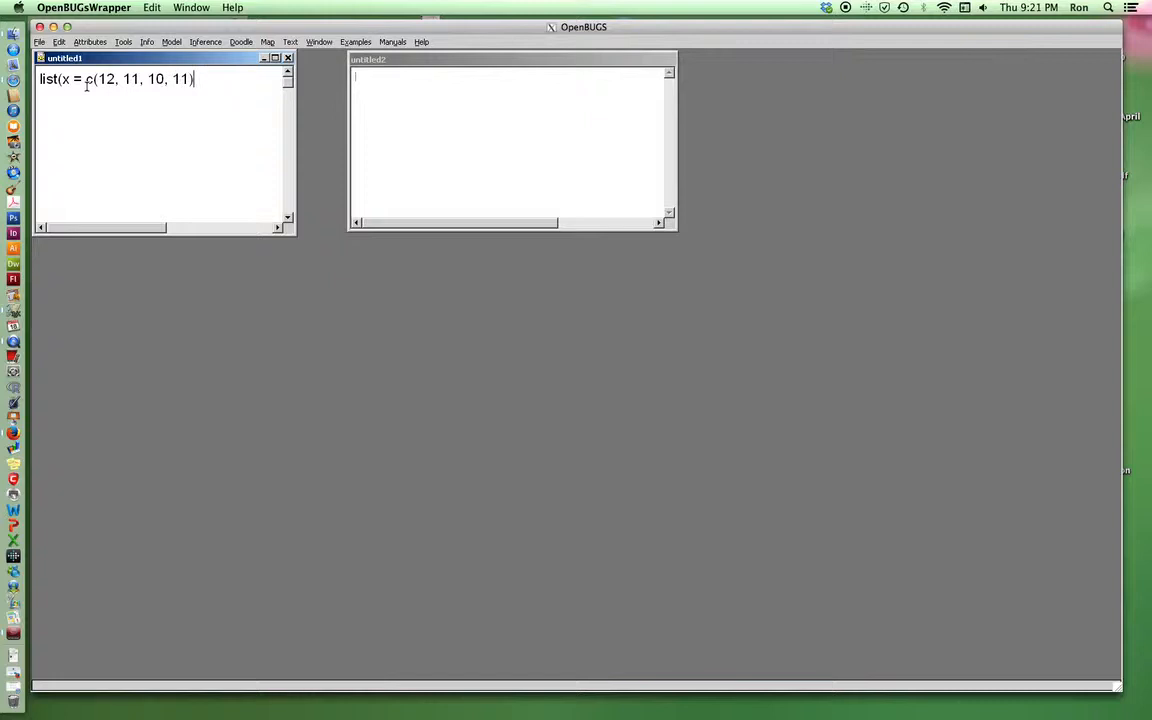
type(")")
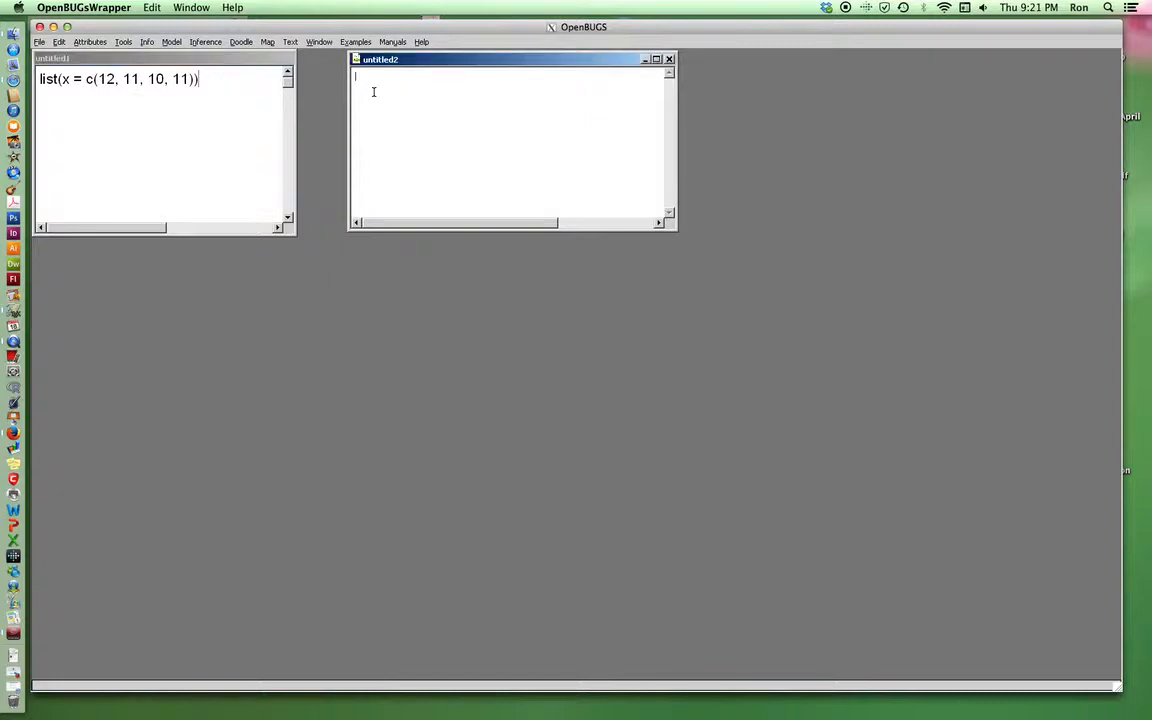
type("model")
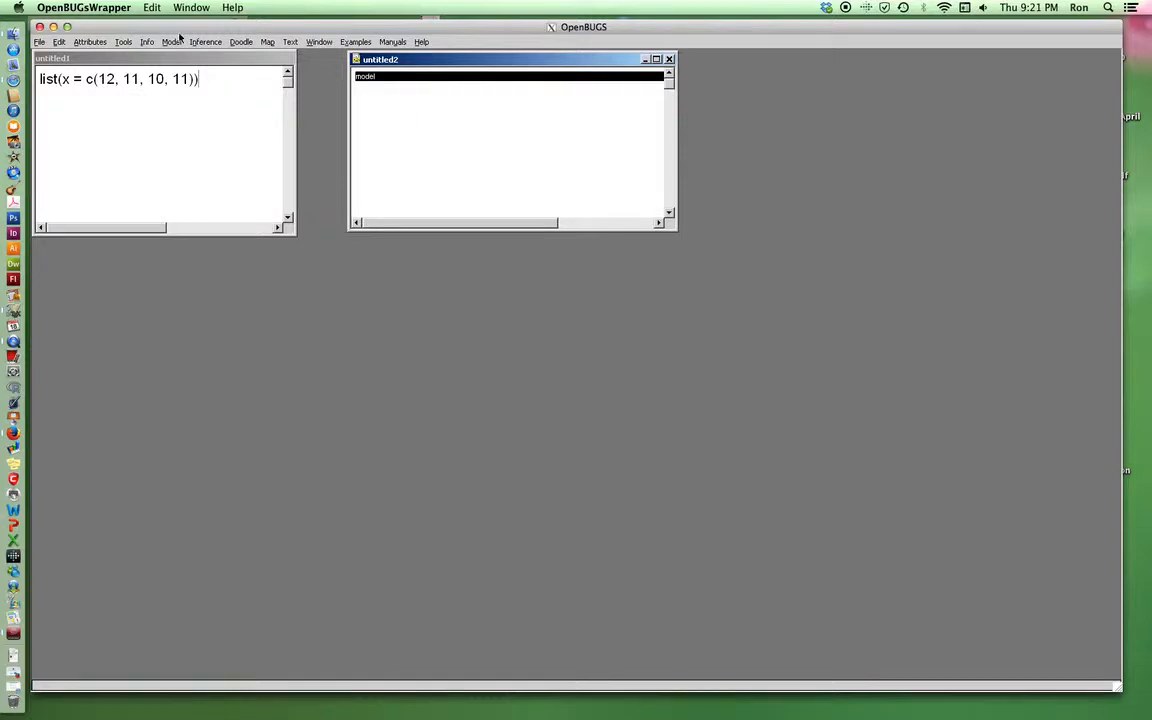
Step: Write the model opening brace and the loop header for(i in 1:4) { in the second document
left_click(88, 42)
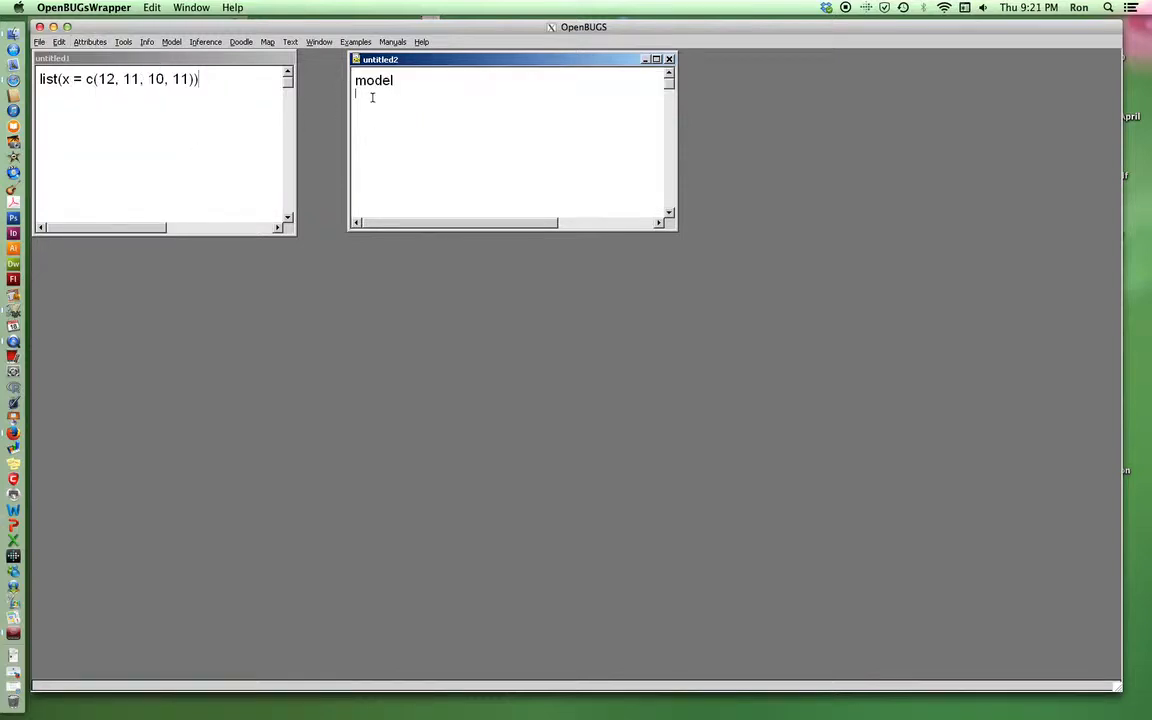
type("{")
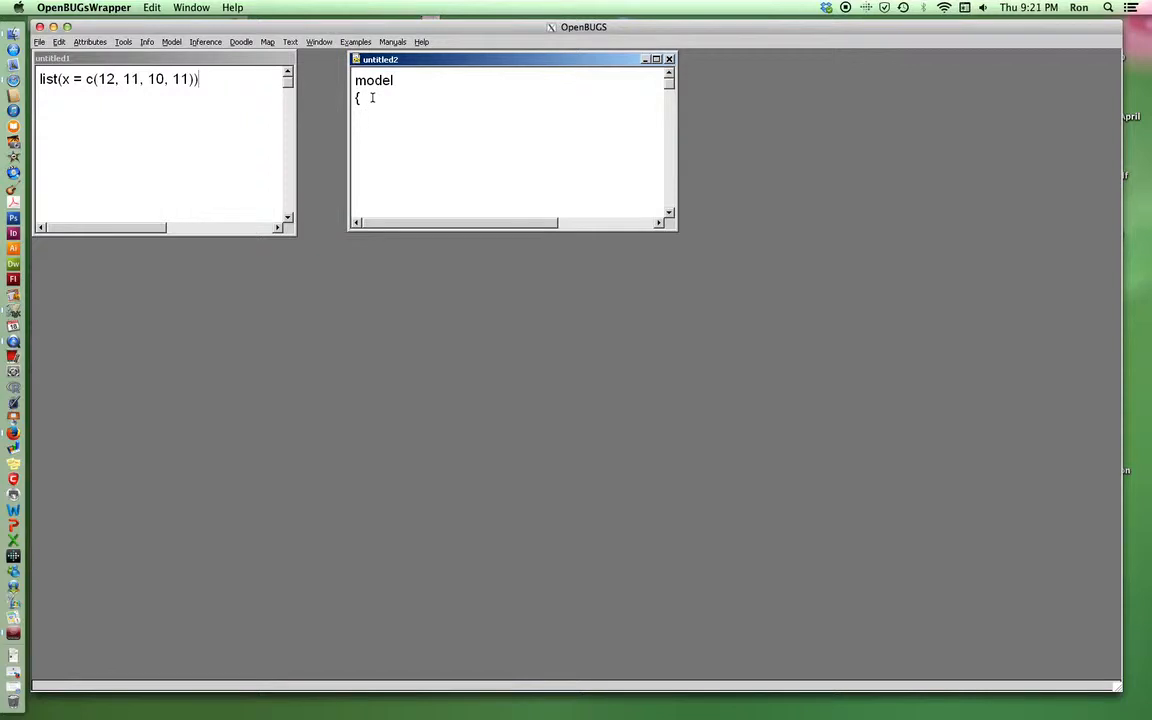
type("for")
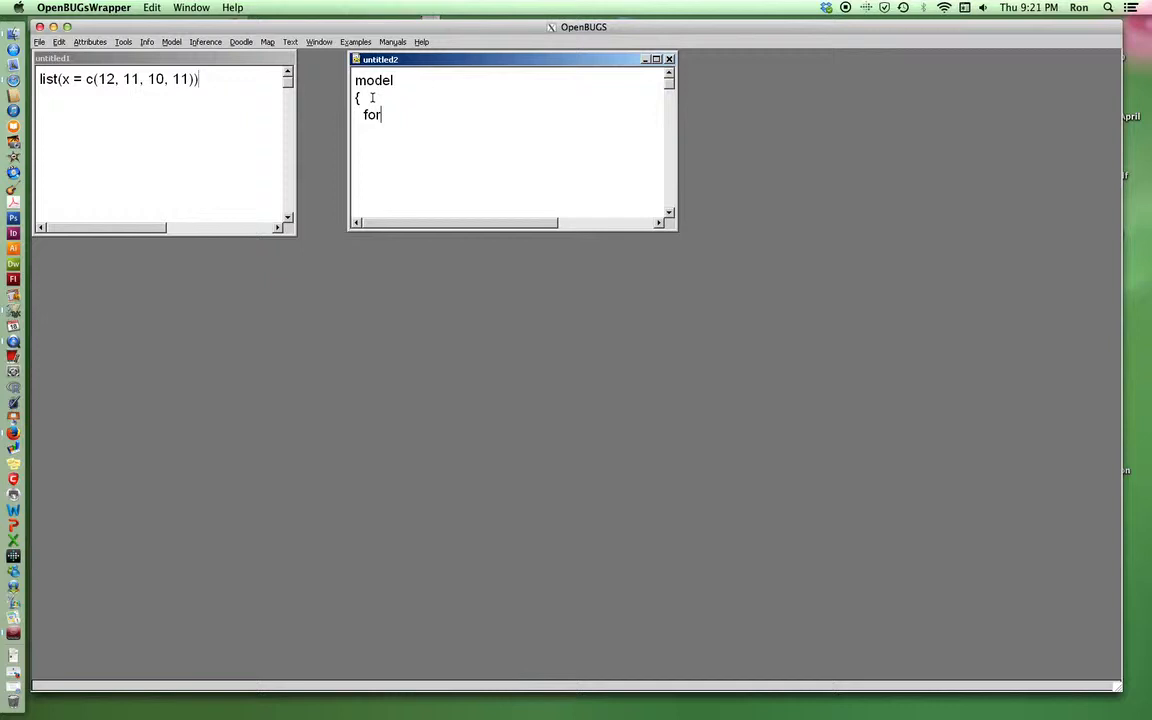
type("(i in")
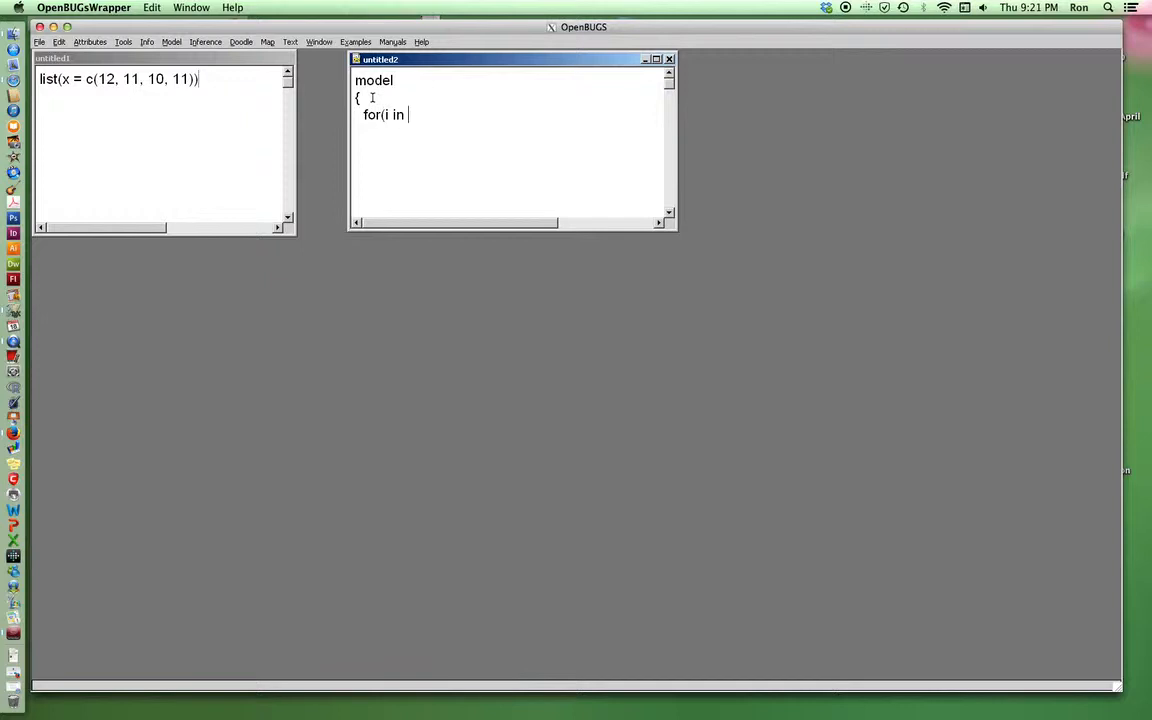
type("1:")
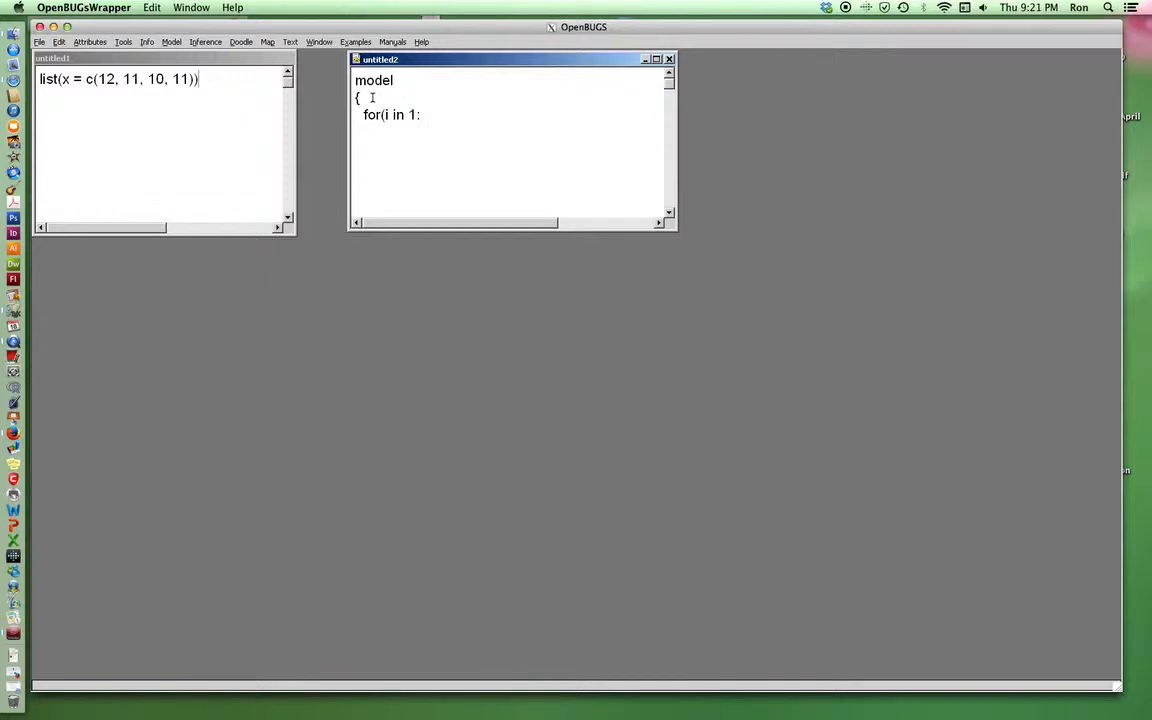
type("4")
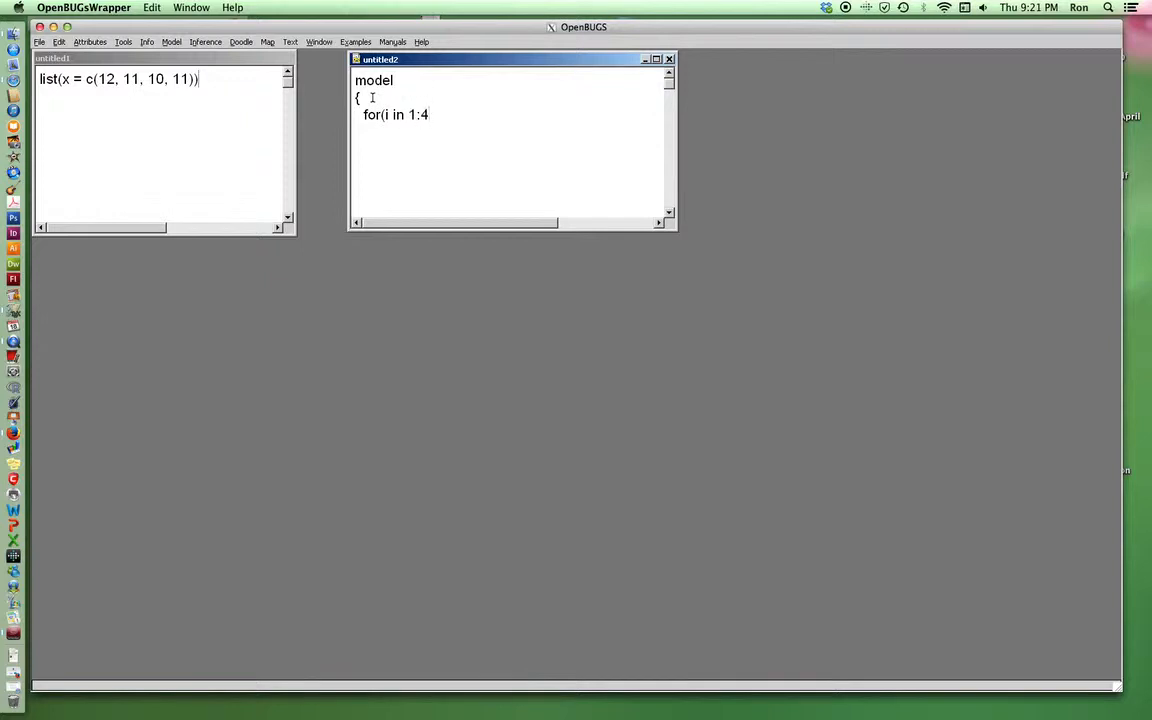
type(")")
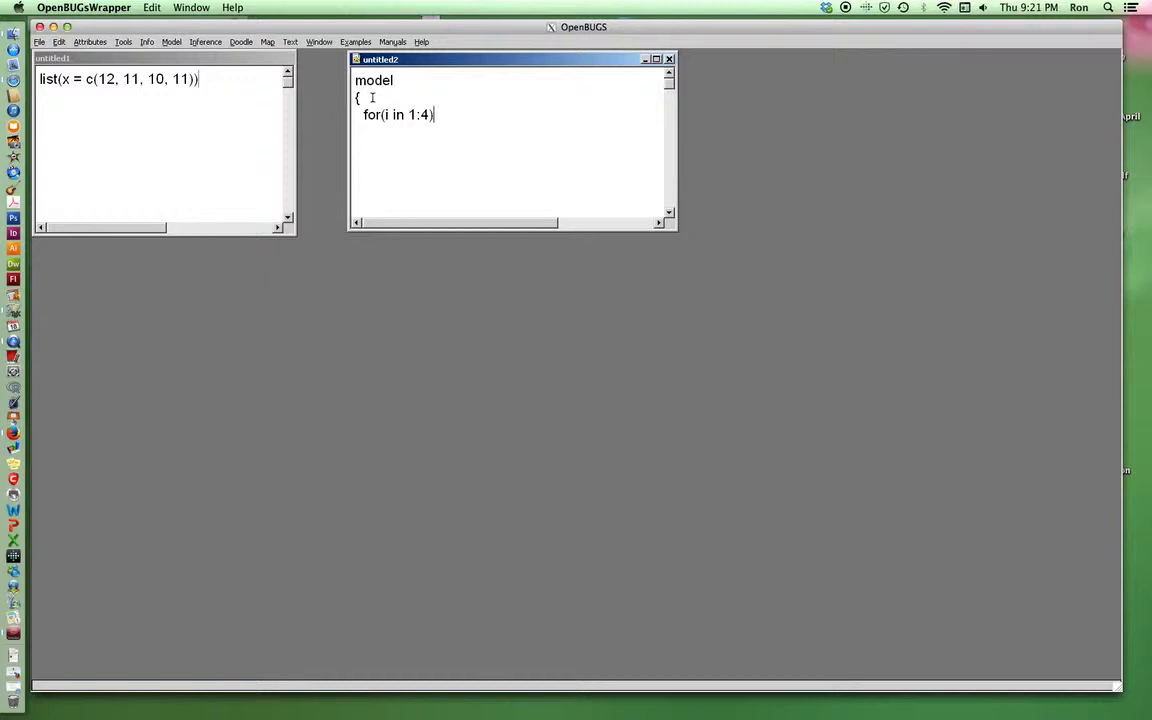
type("{")
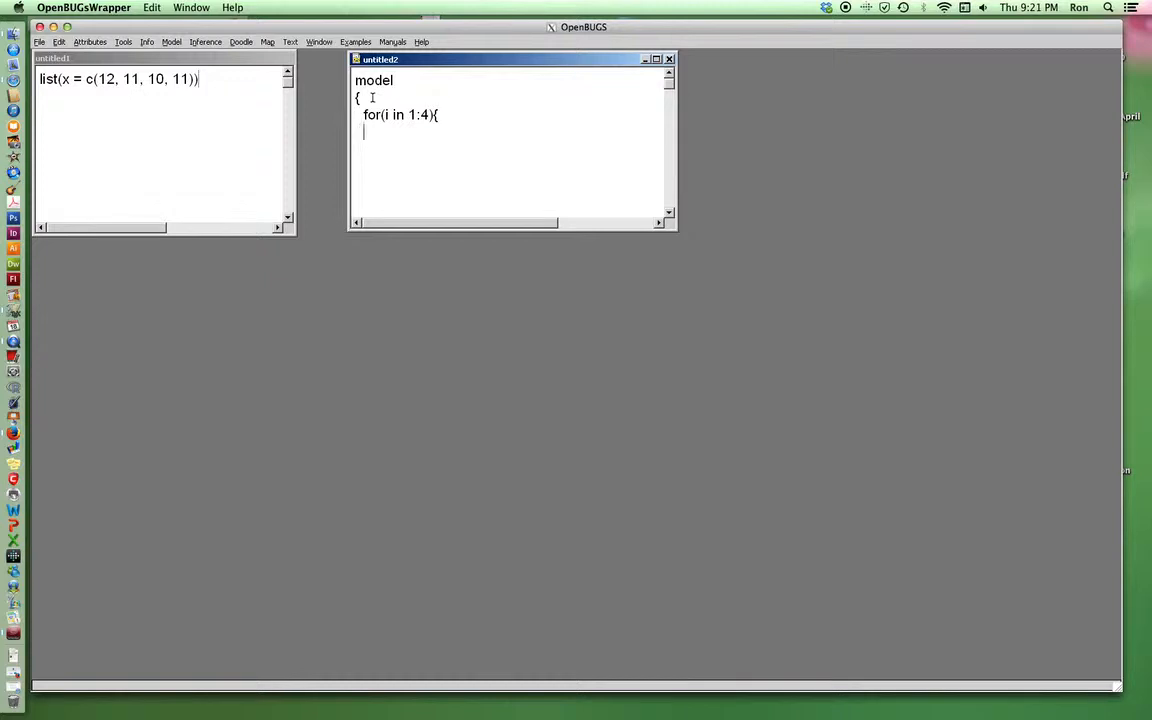
key("Backspace")
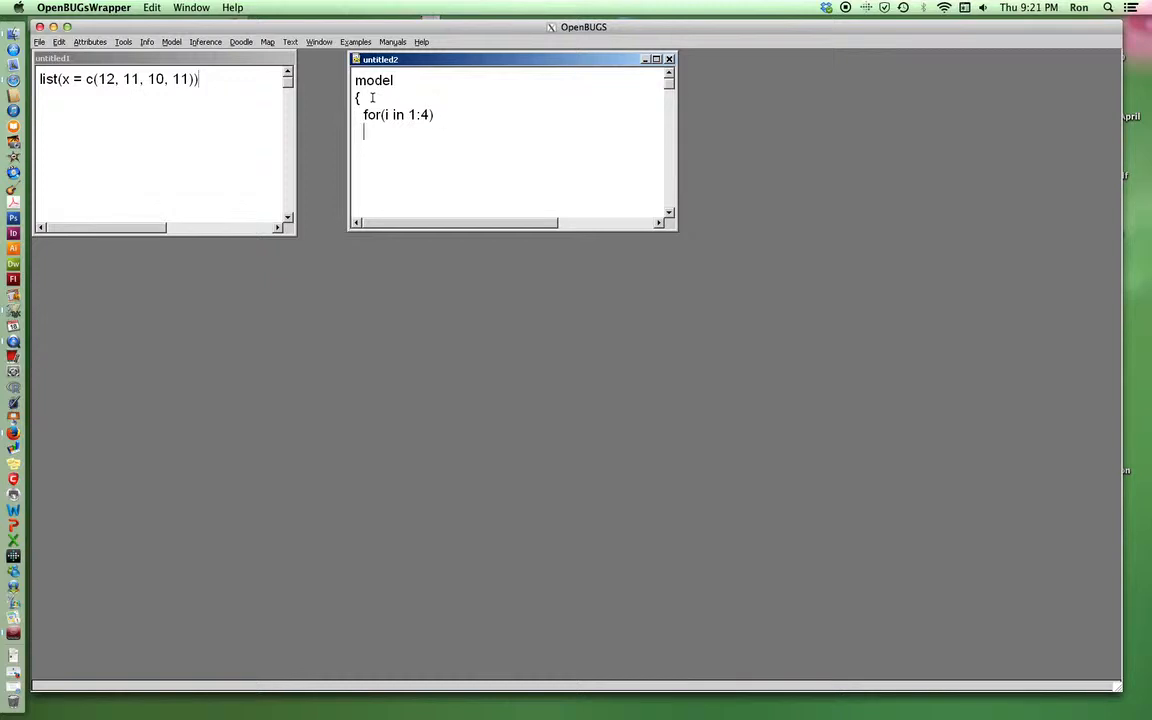
type("{")
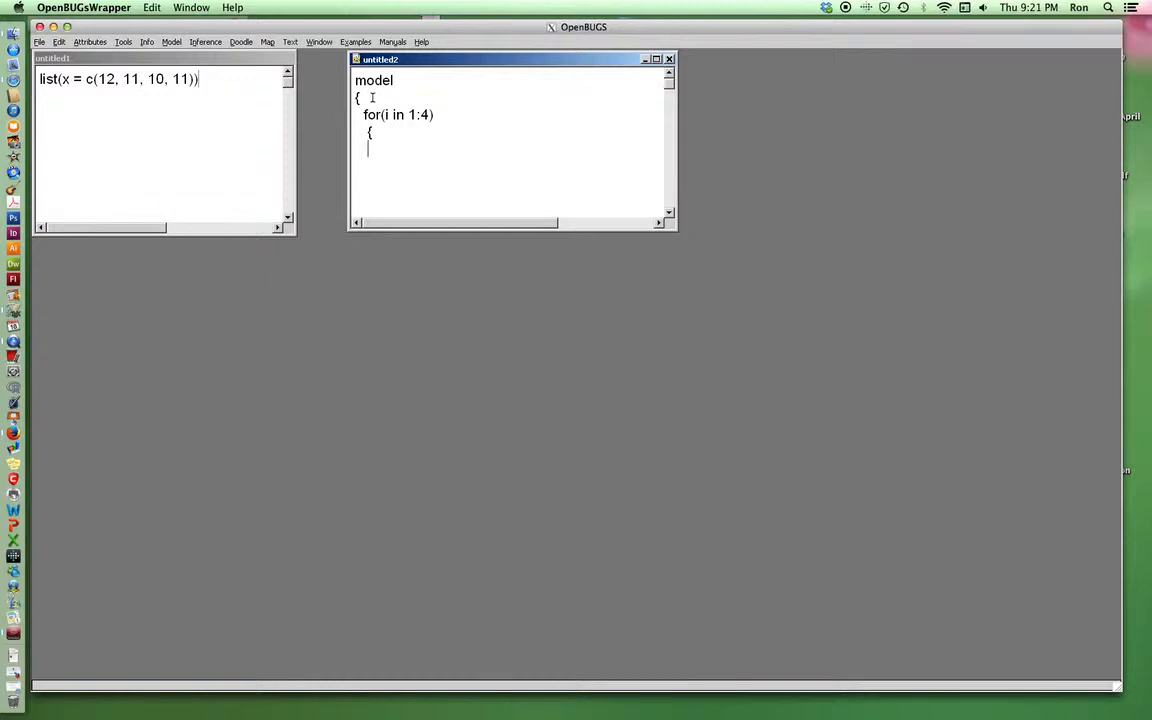
Step: Add the likelihood x[i] ~ dpois(lambda) and close the loop with a brace
type("x")
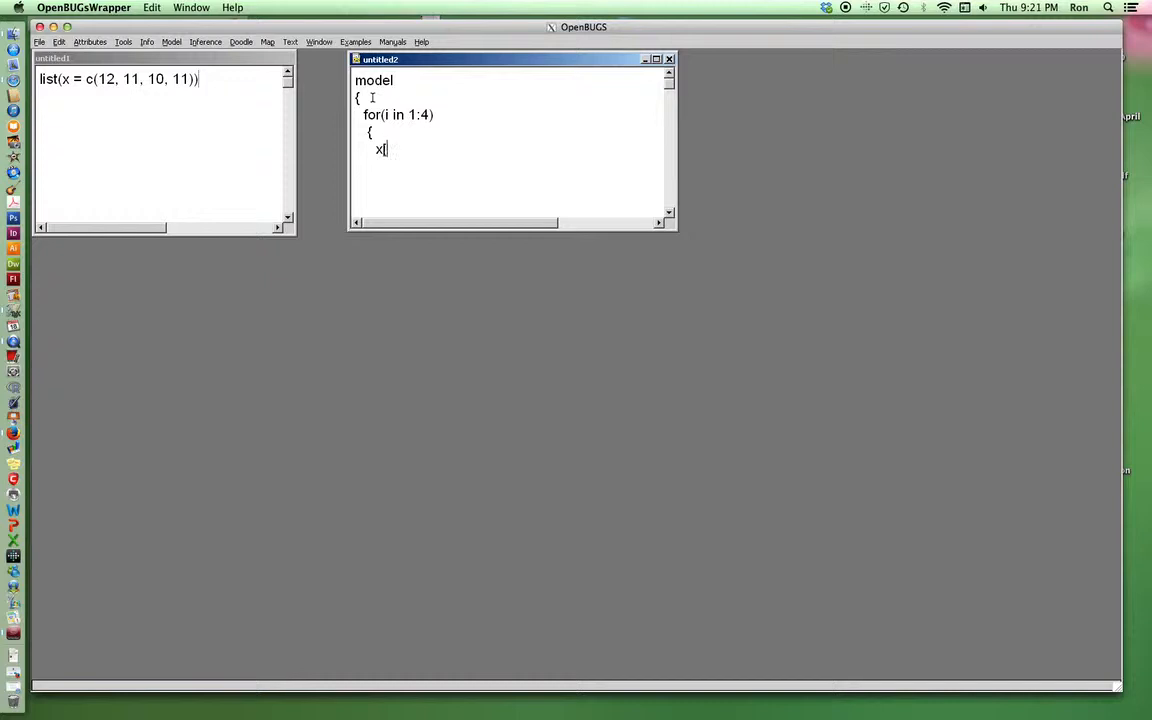
type("[i]")
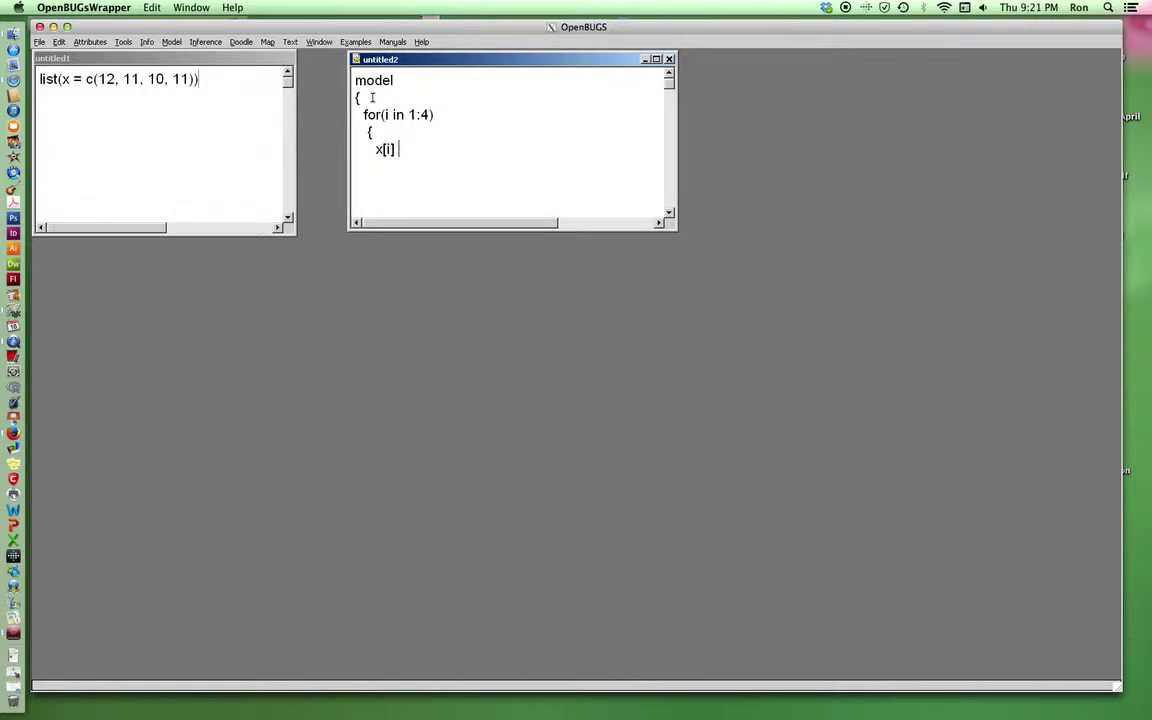
type("~ d")
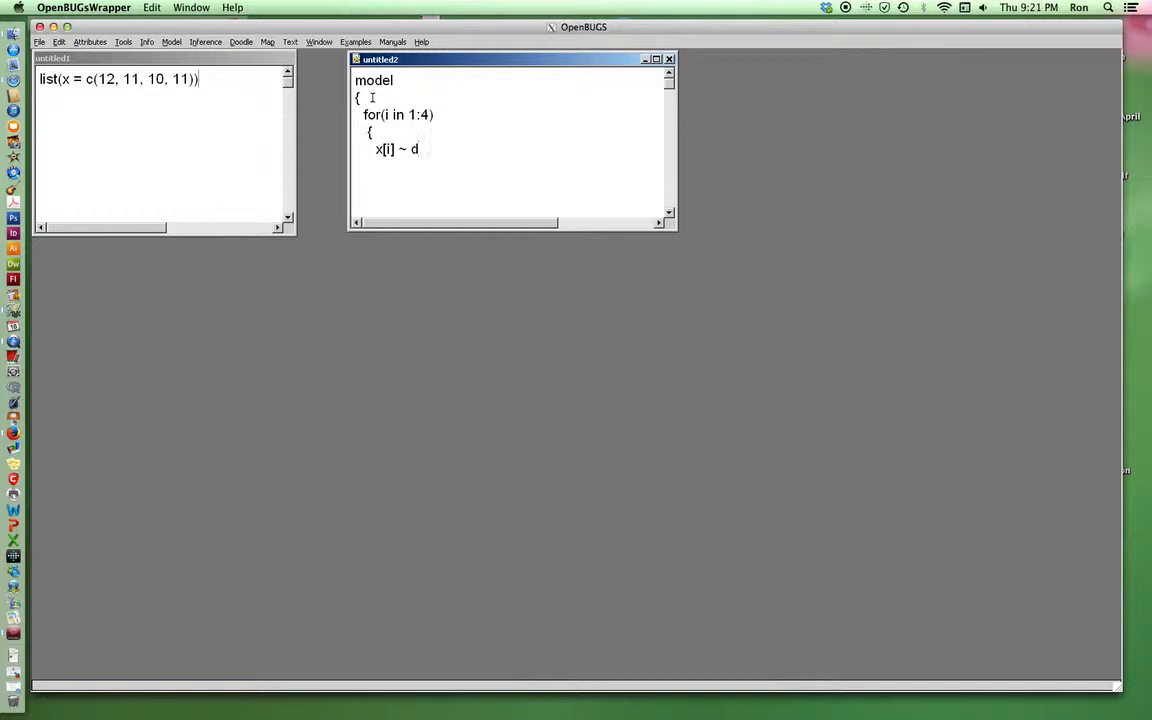
type("pois(")
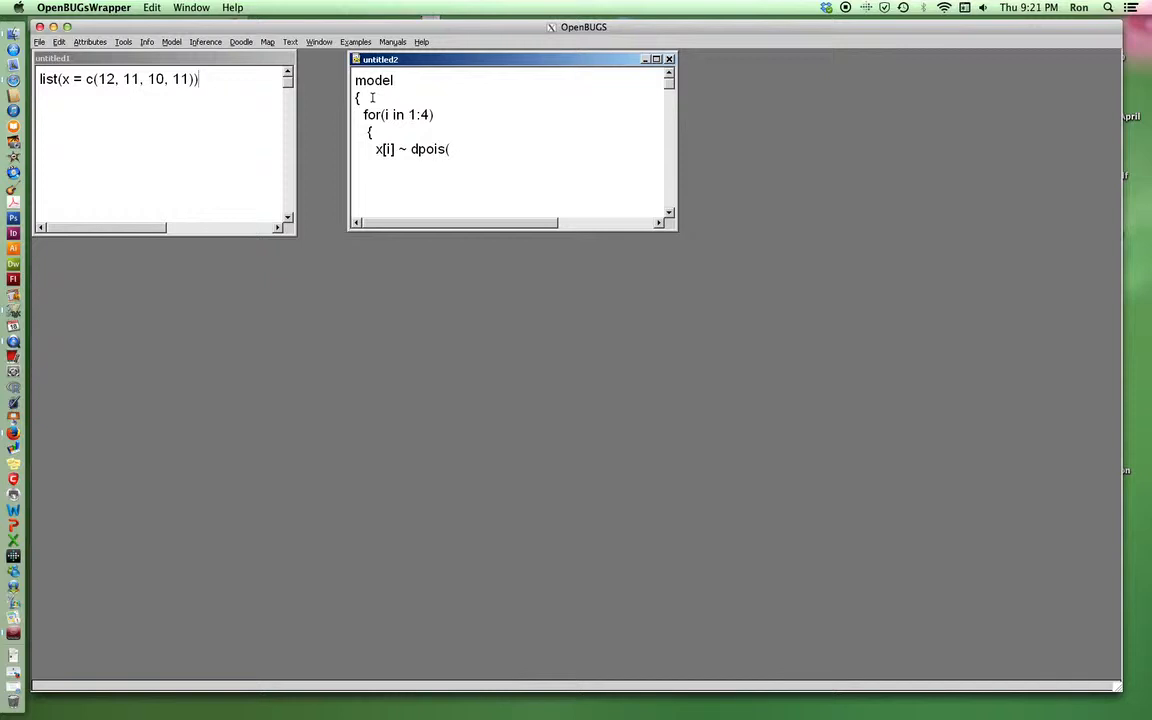
type("lambda)")
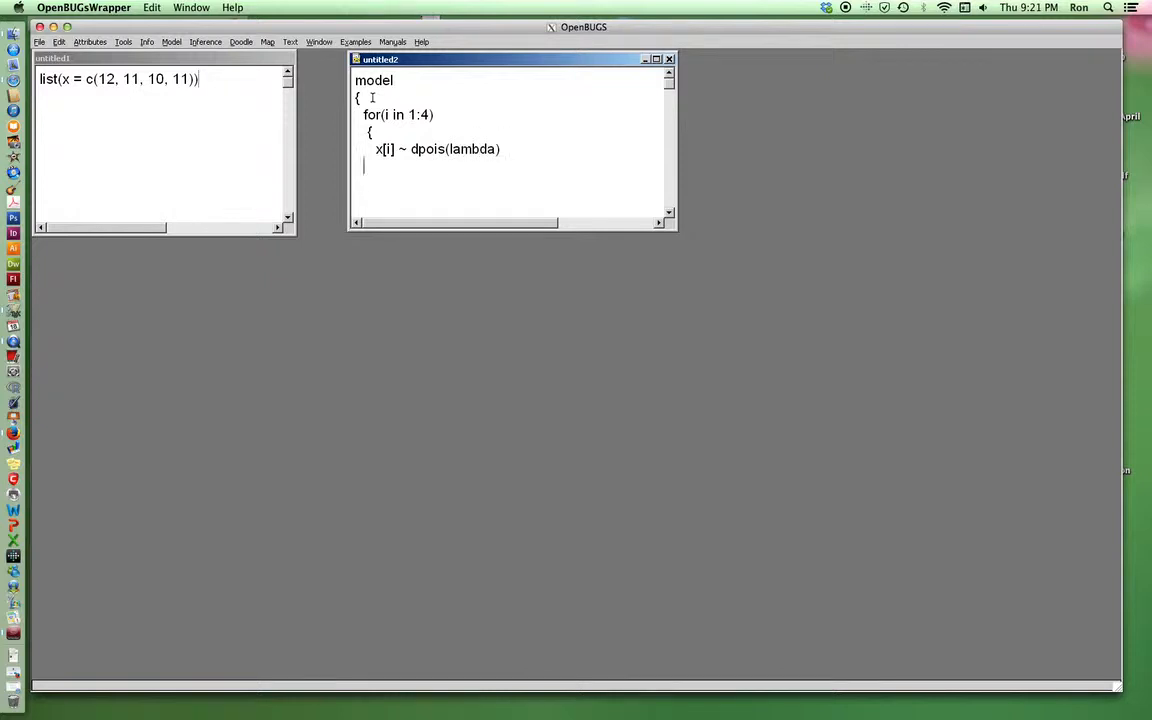
type("}")
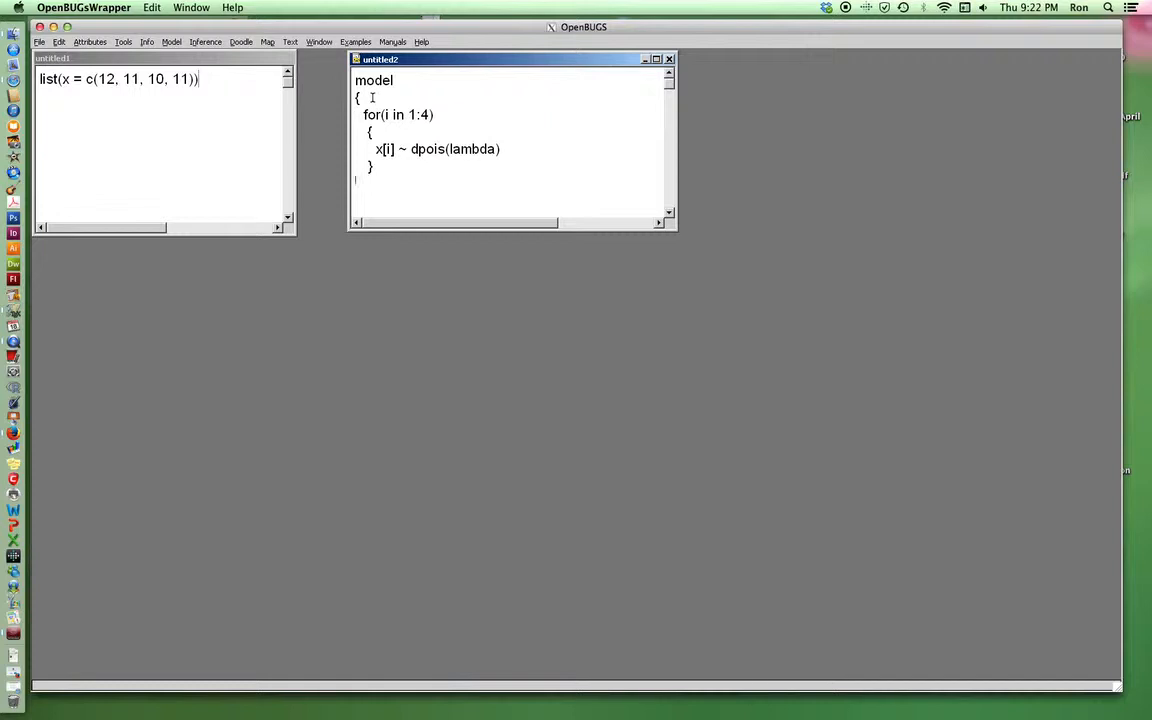
Step: Give lambda the prior dexp(0.001), replacing an initial dflat(), and close the model block
type("lambda")
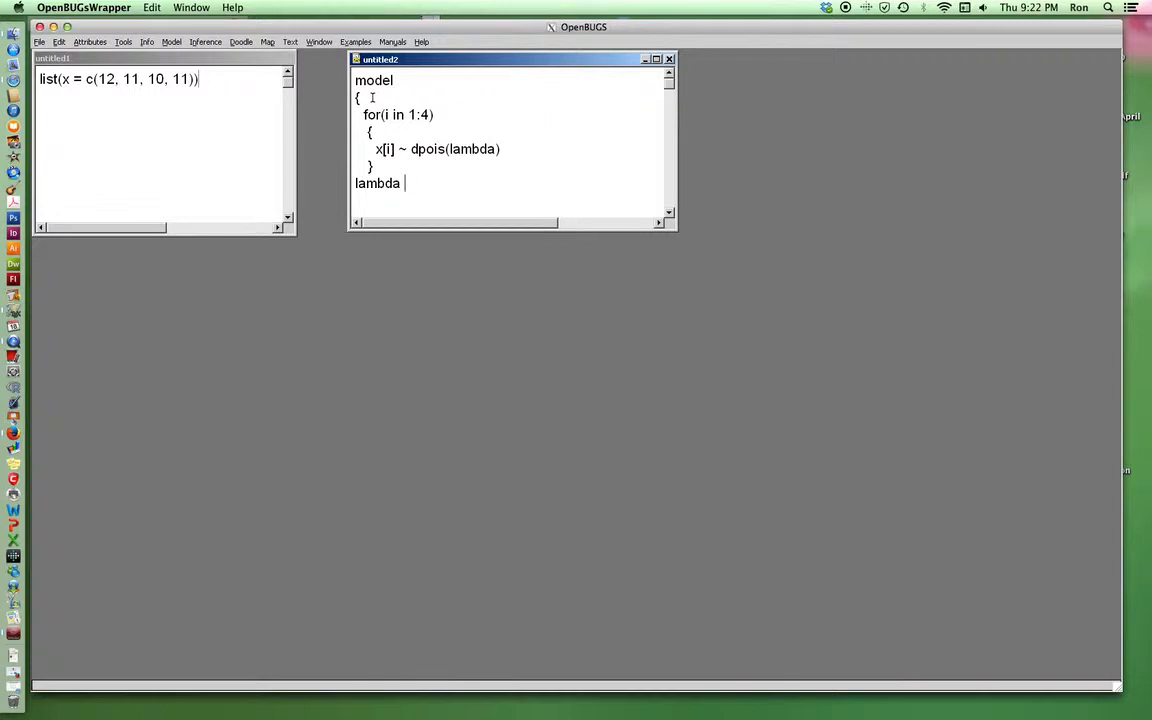
type("~")
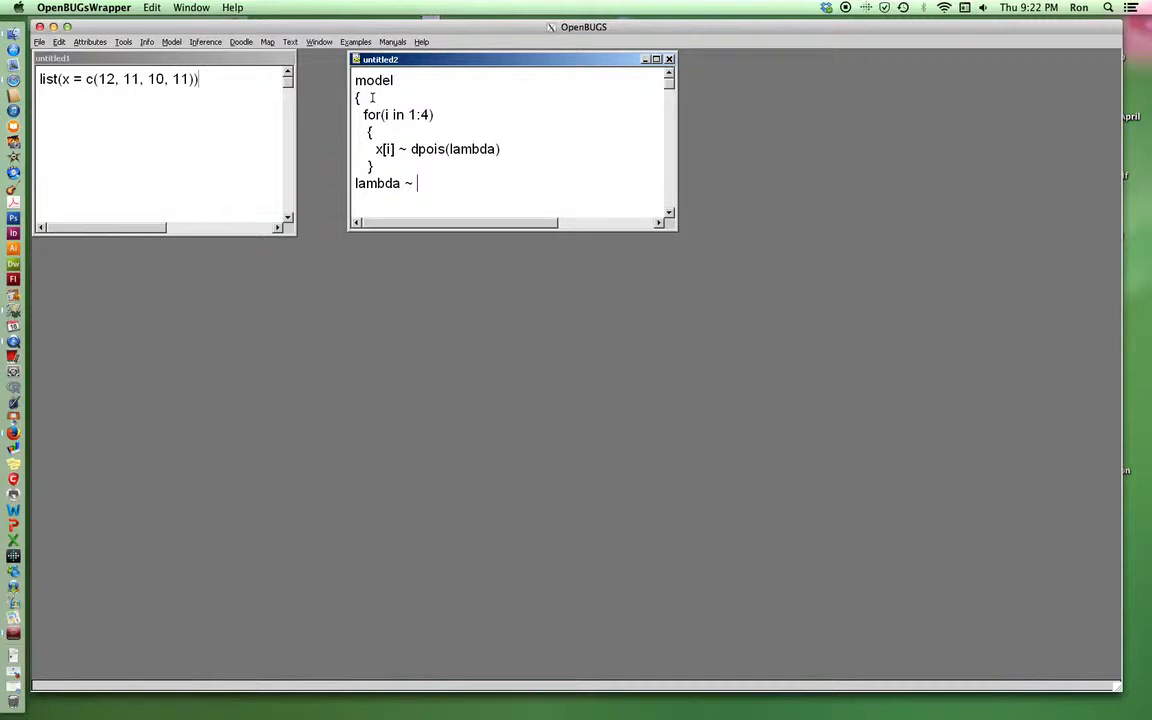
type("d")
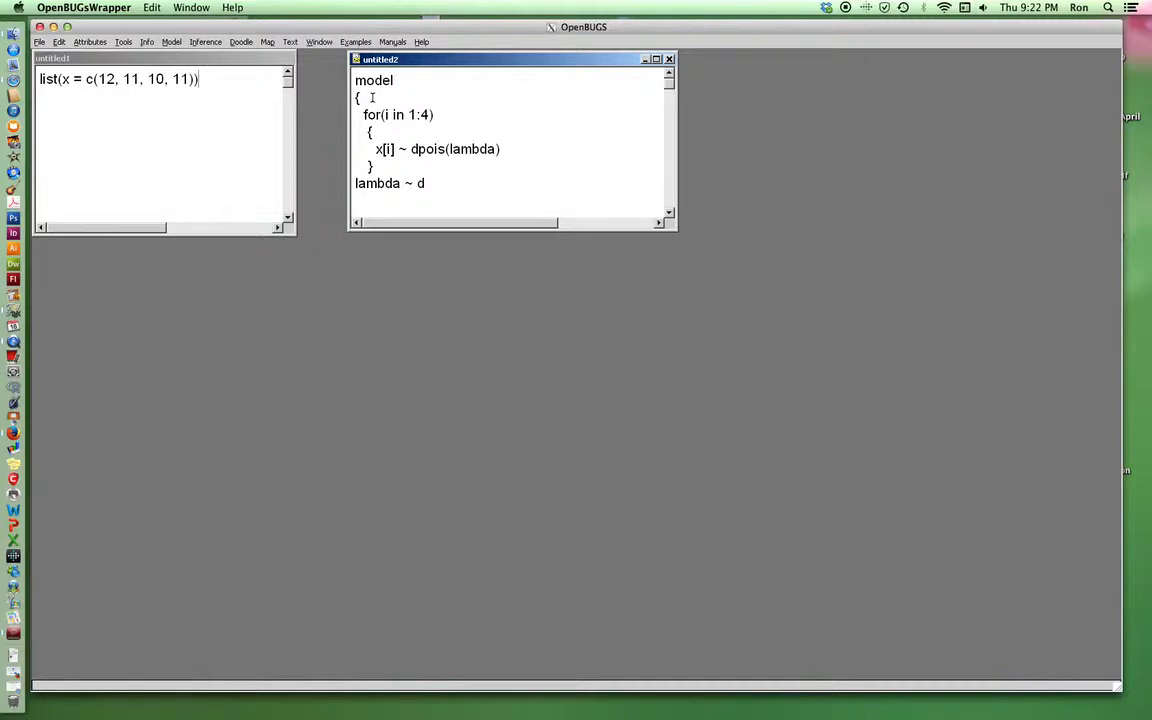
type("flat")
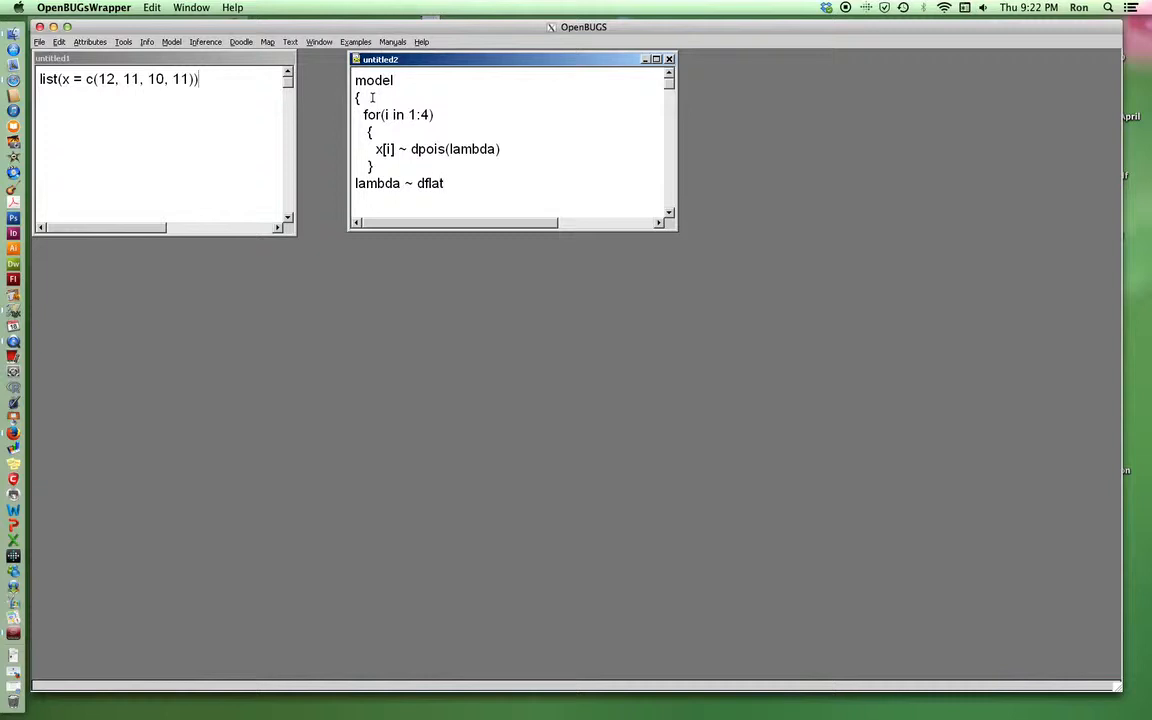
type("()")
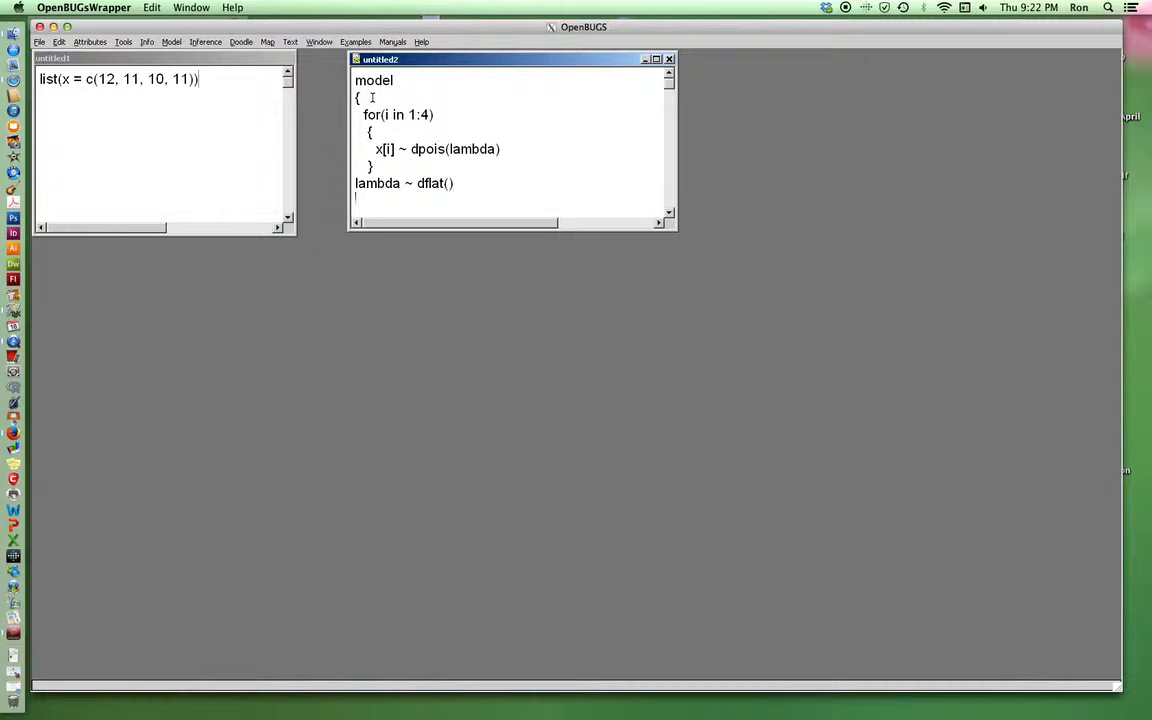
type("}")
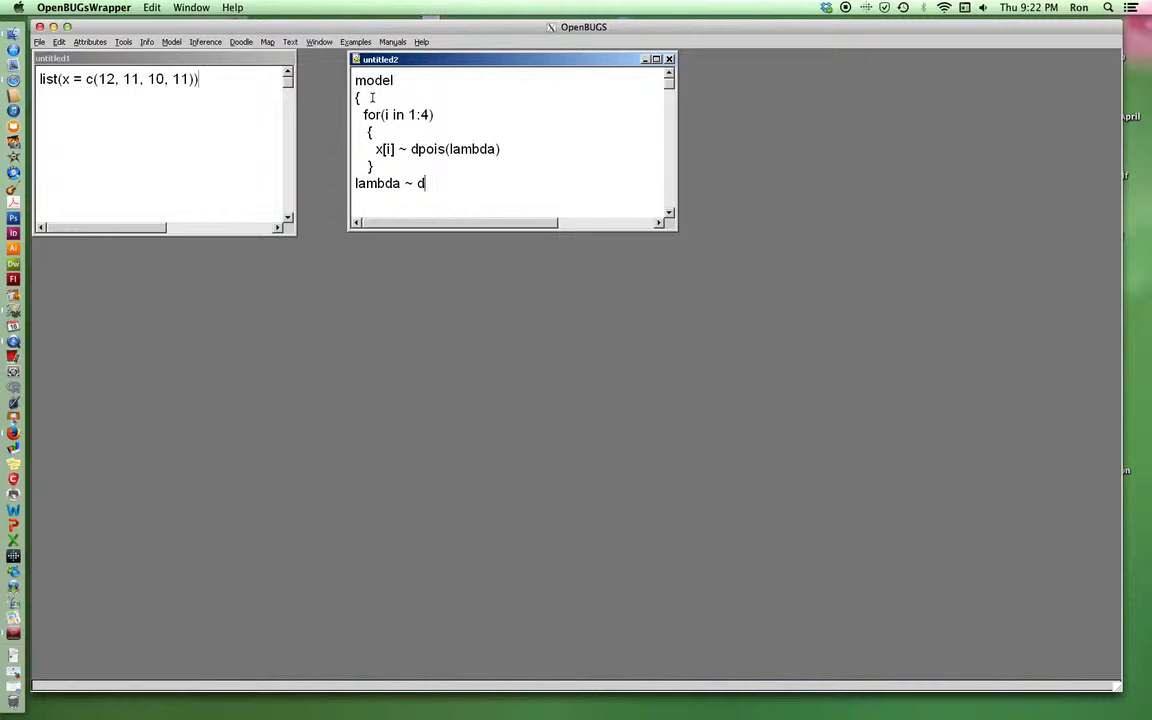
type("exp(")
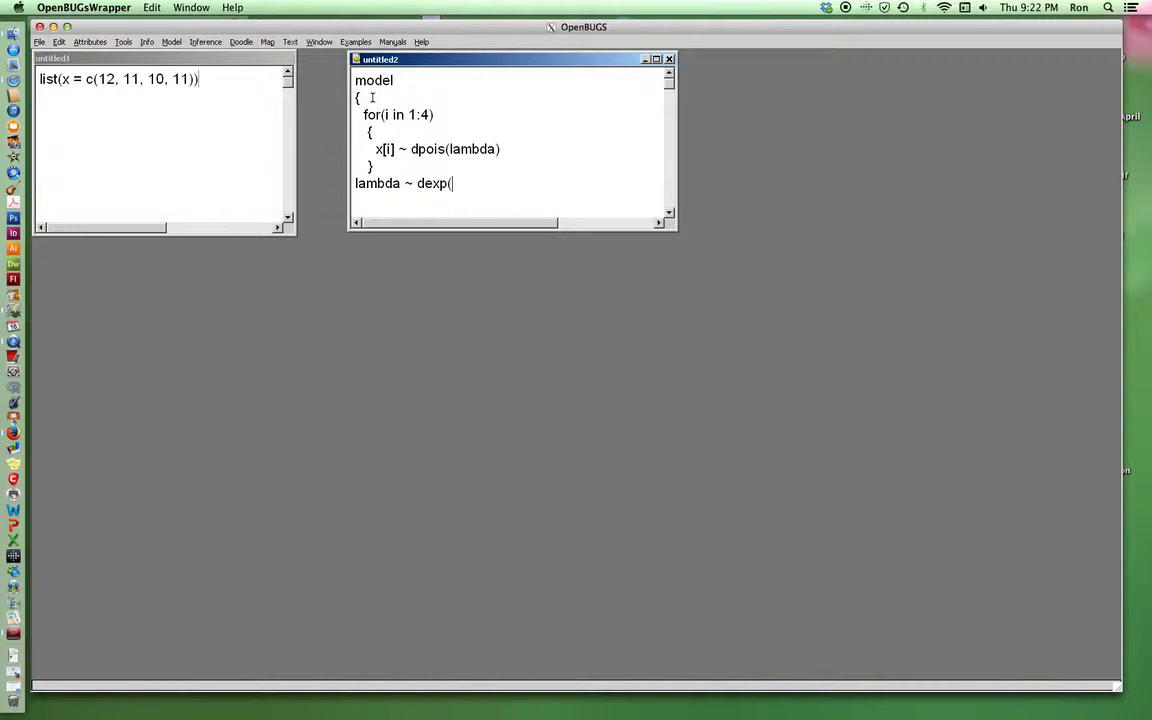
type("0.001)")
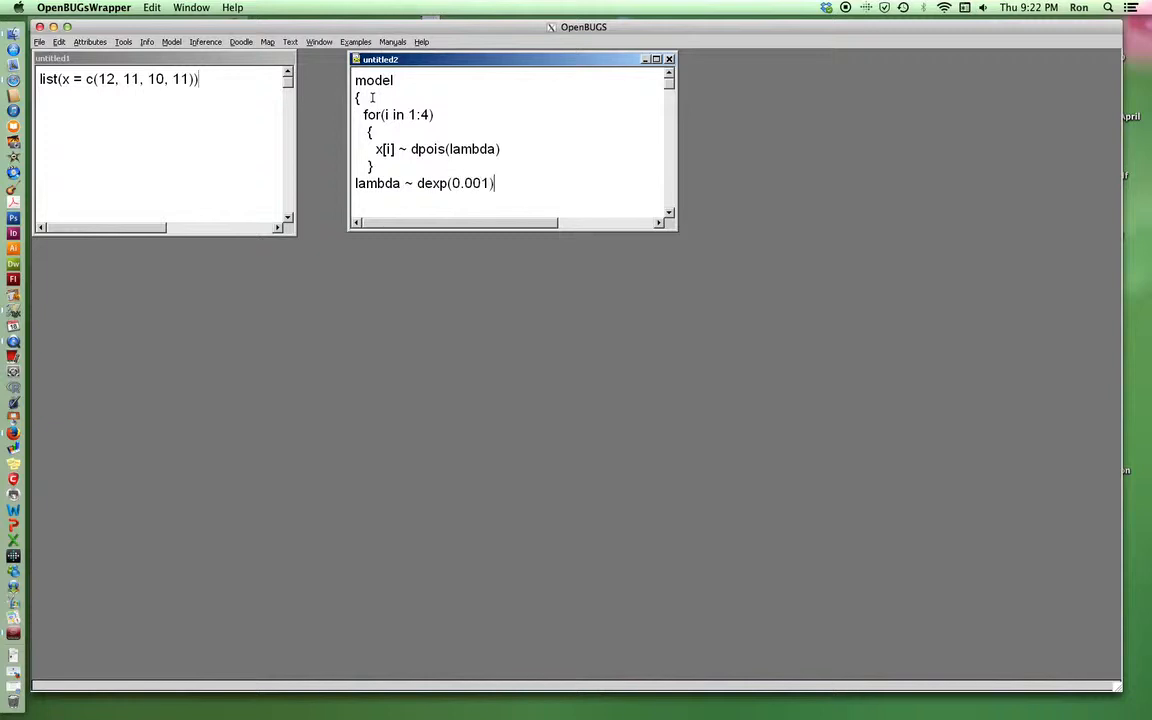
type("}")
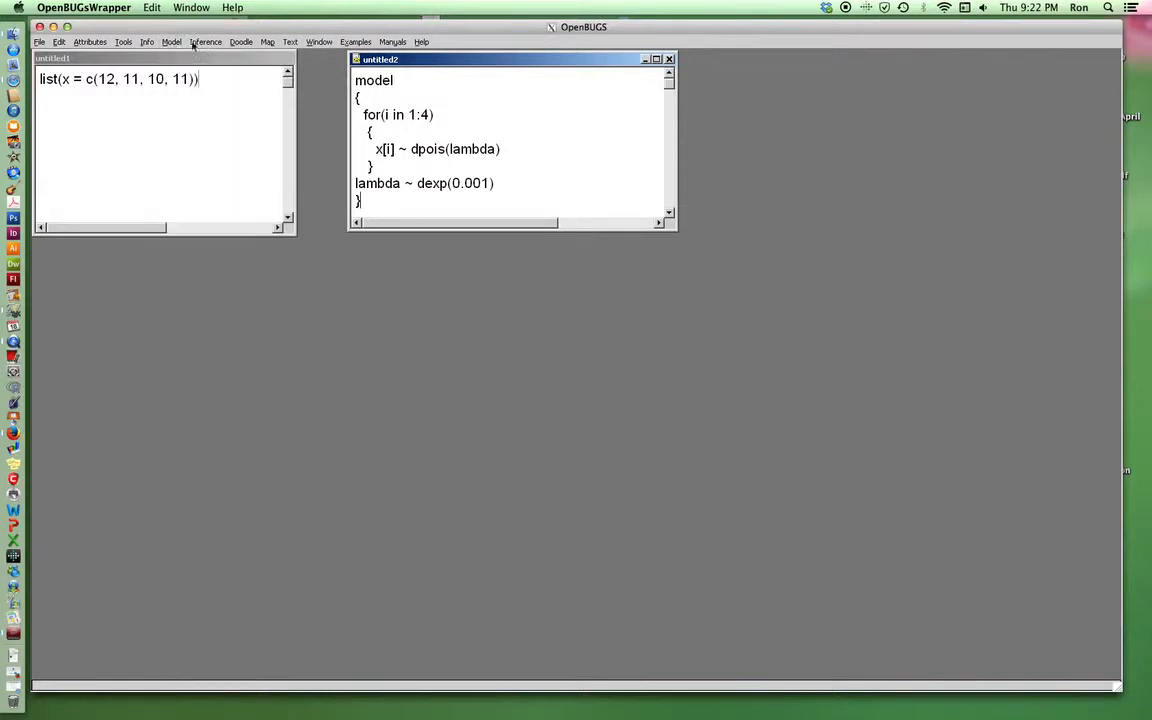
Step: Bring up the Specification Tool and position it below the data window
left_click(172, 42)
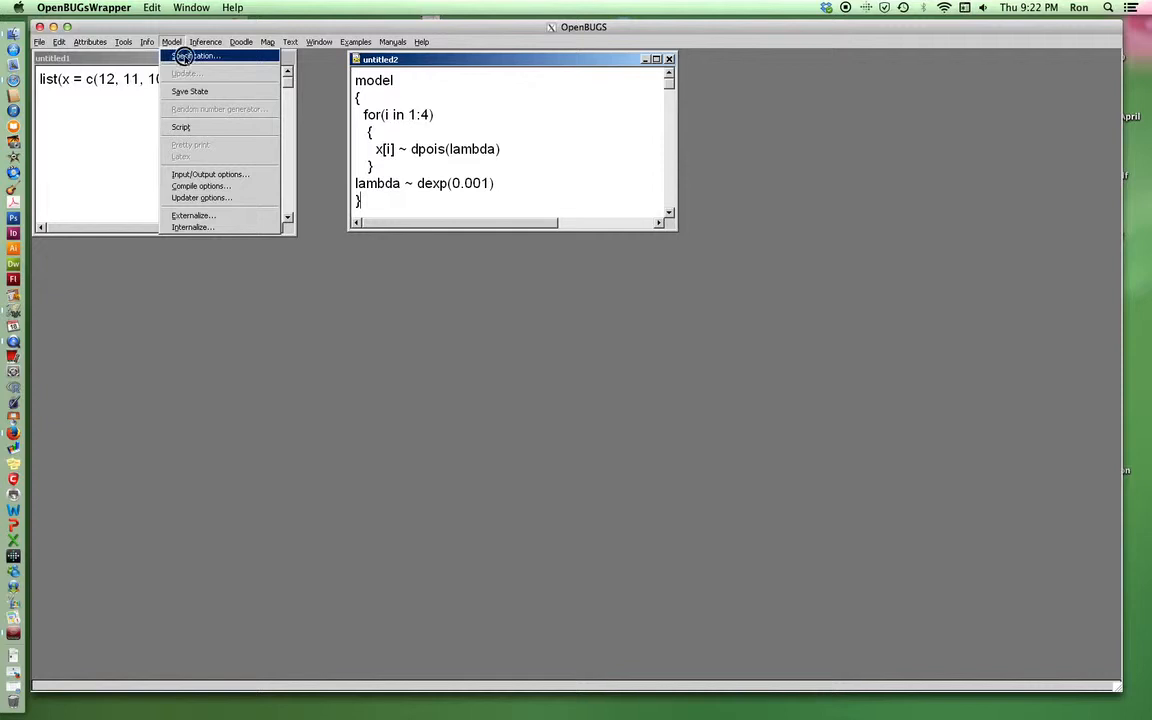
left_click(198, 58)
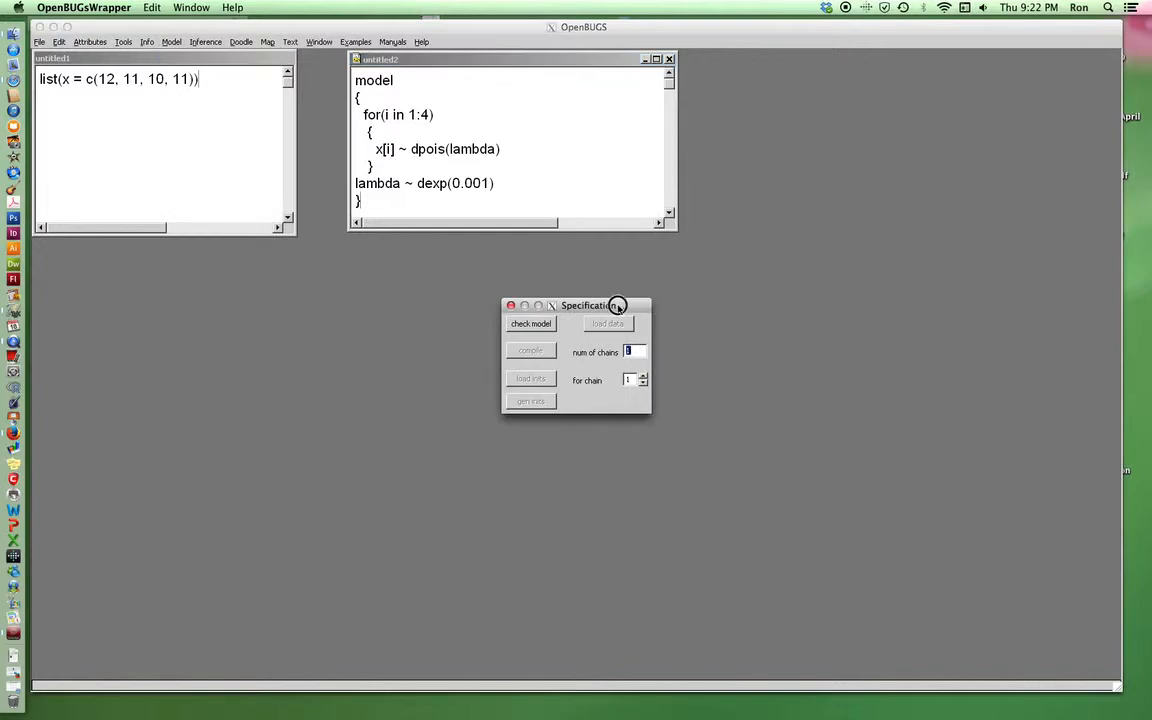
left_click_drag(588, 304, 240, 280)
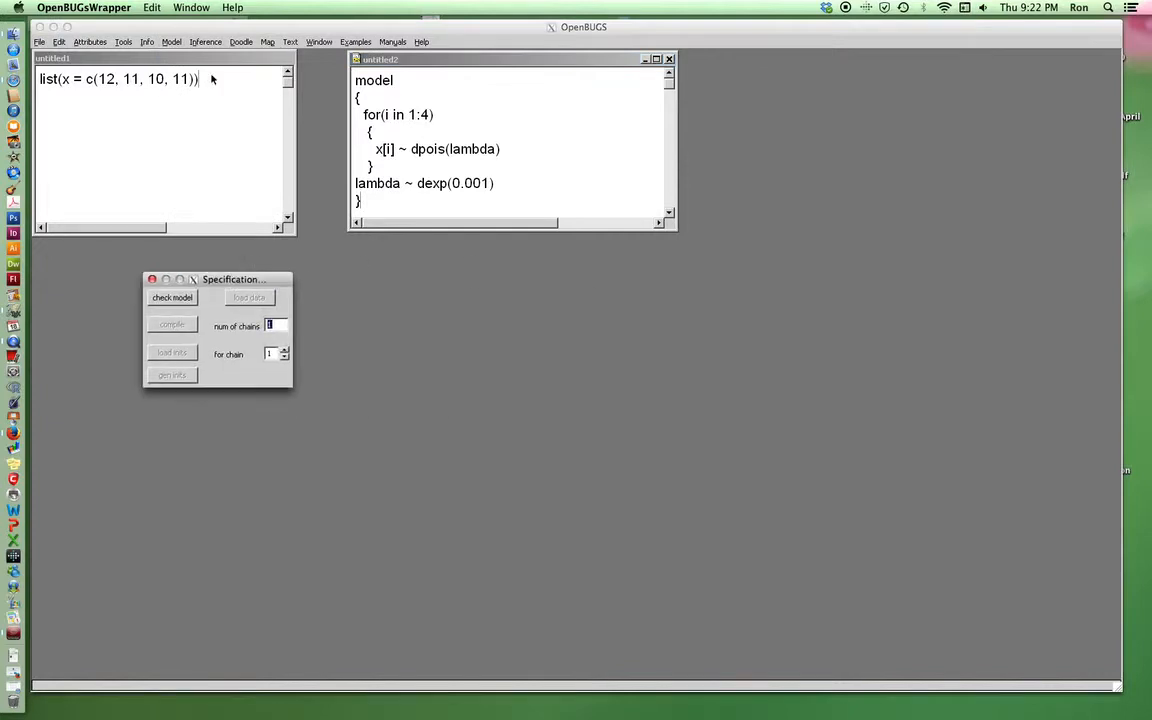
left_click(172, 42)
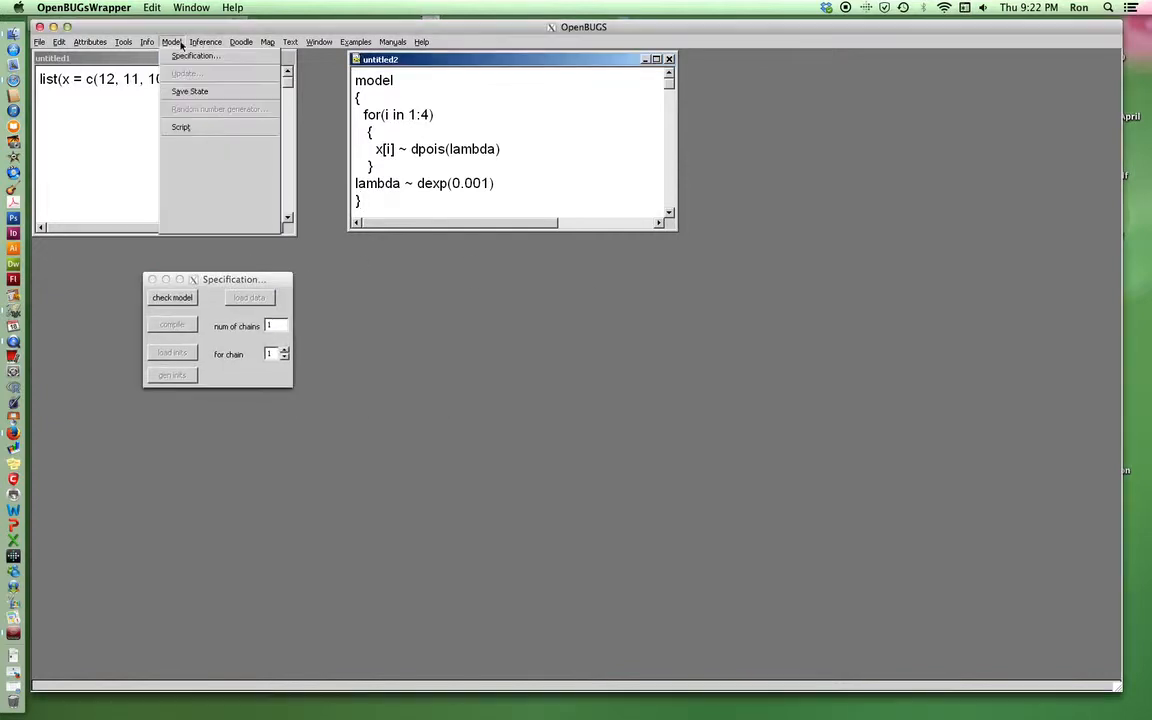
mouse_move(192, 216)
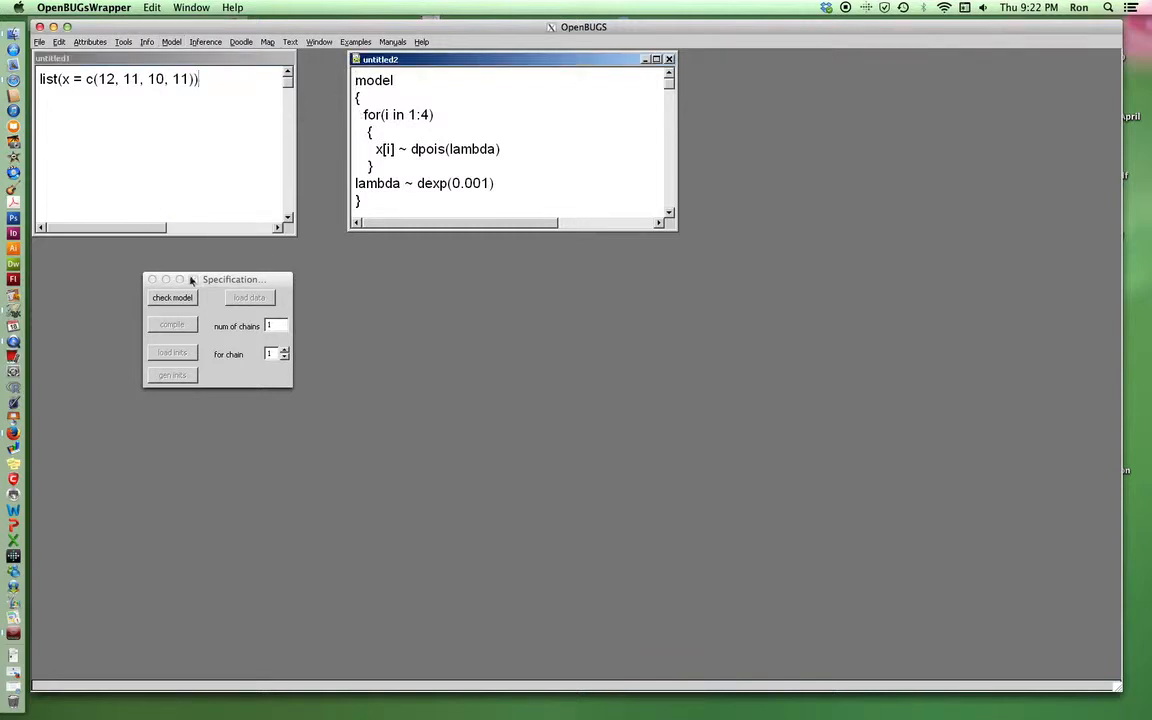
Step: Check the model, load the x data, compile, and generate initial values
left_click(172, 296)
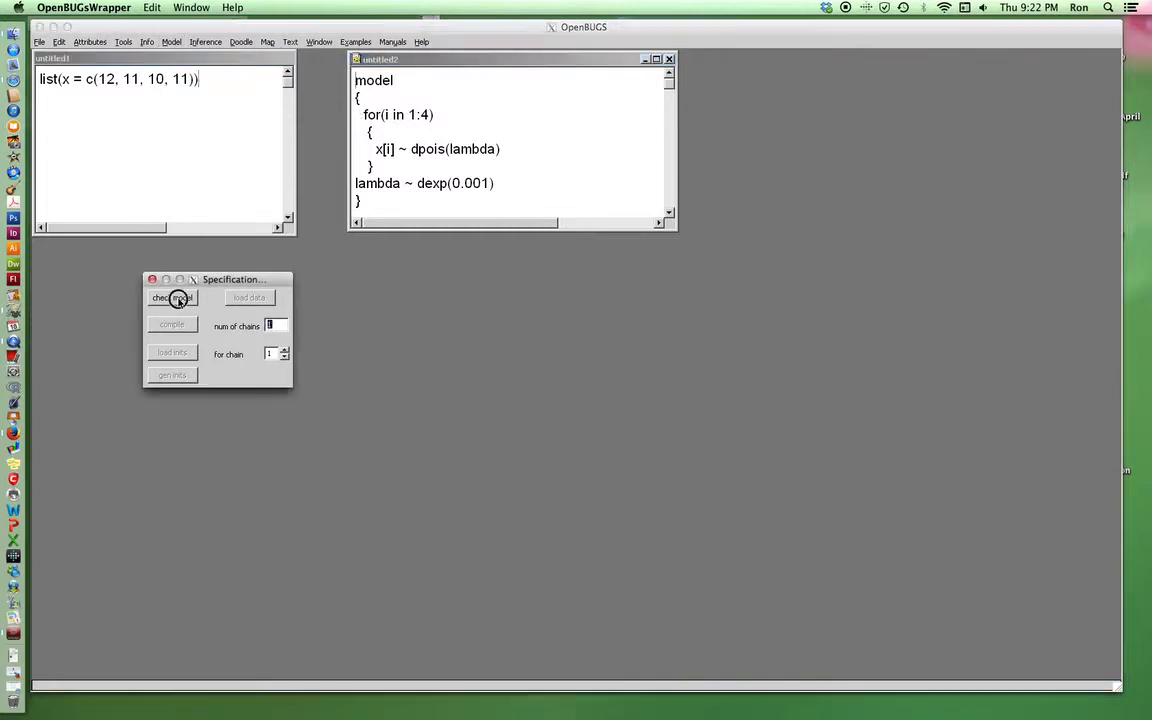
left_click(172, 296)
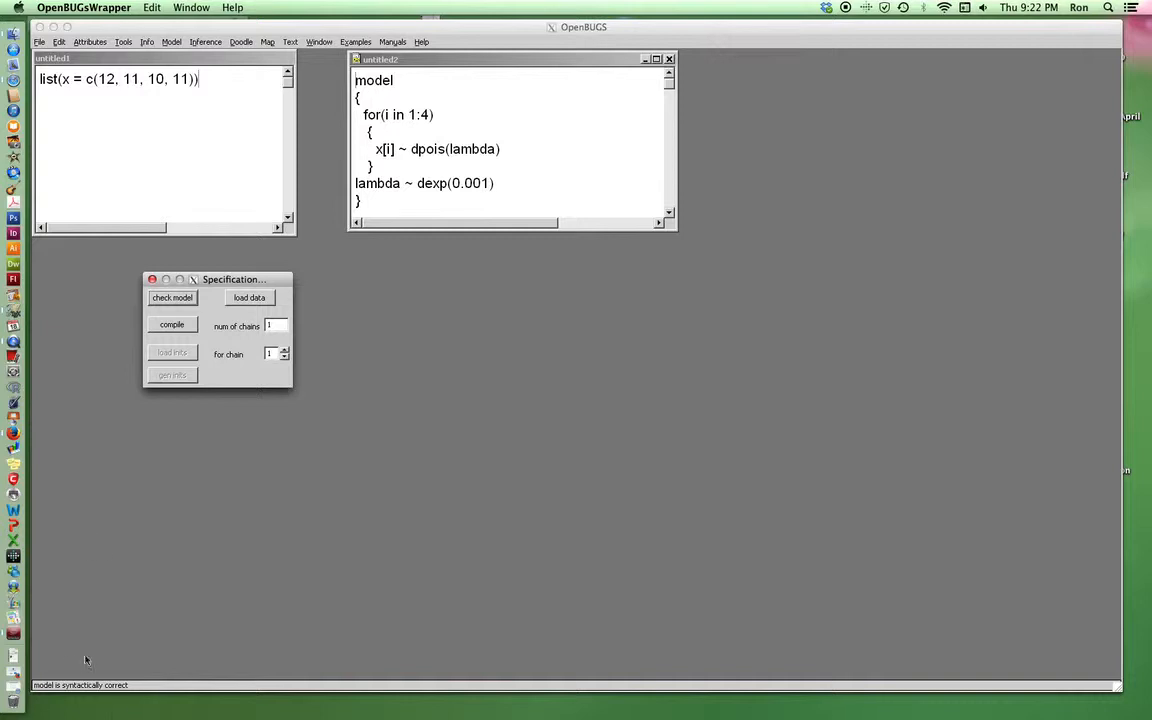
mouse_move(208, 216)
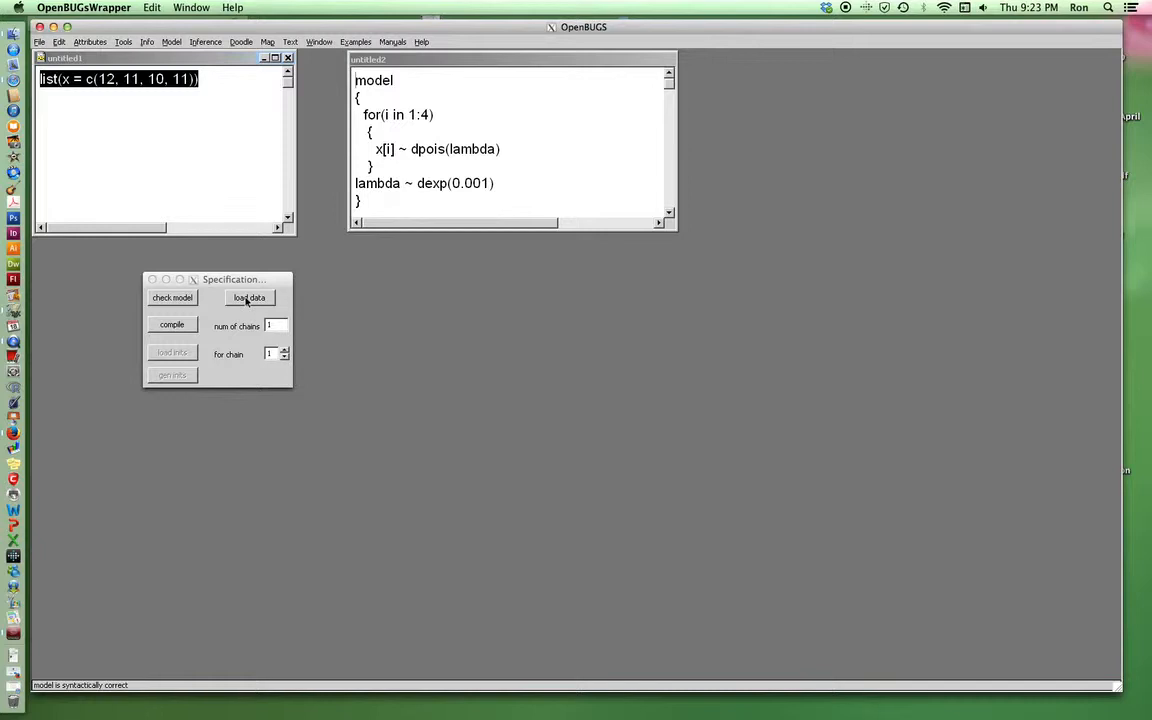
left_click(248, 296)
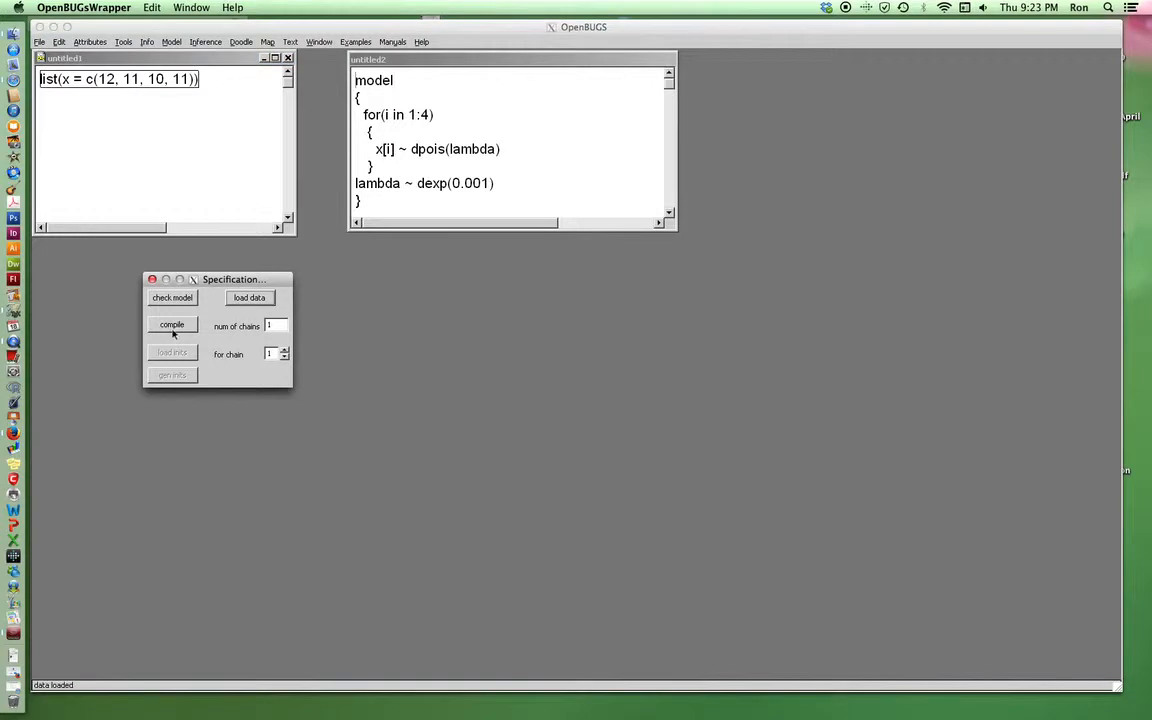
left_click(172, 324)
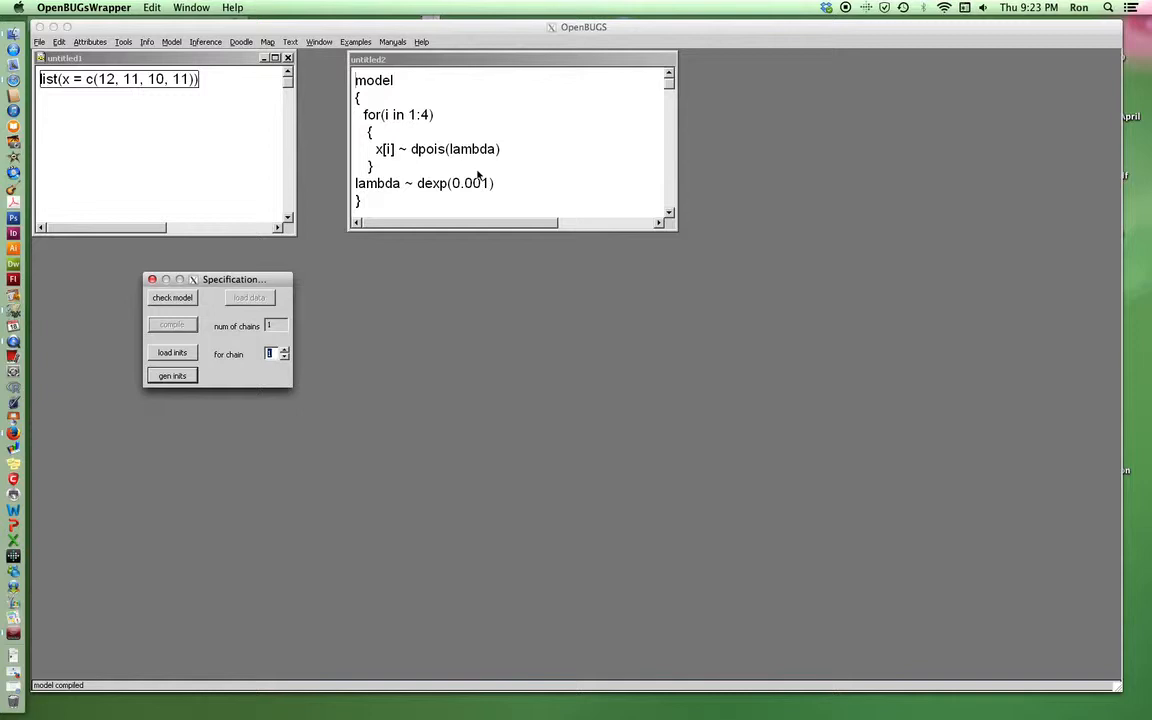
mouse_move(432, 204)
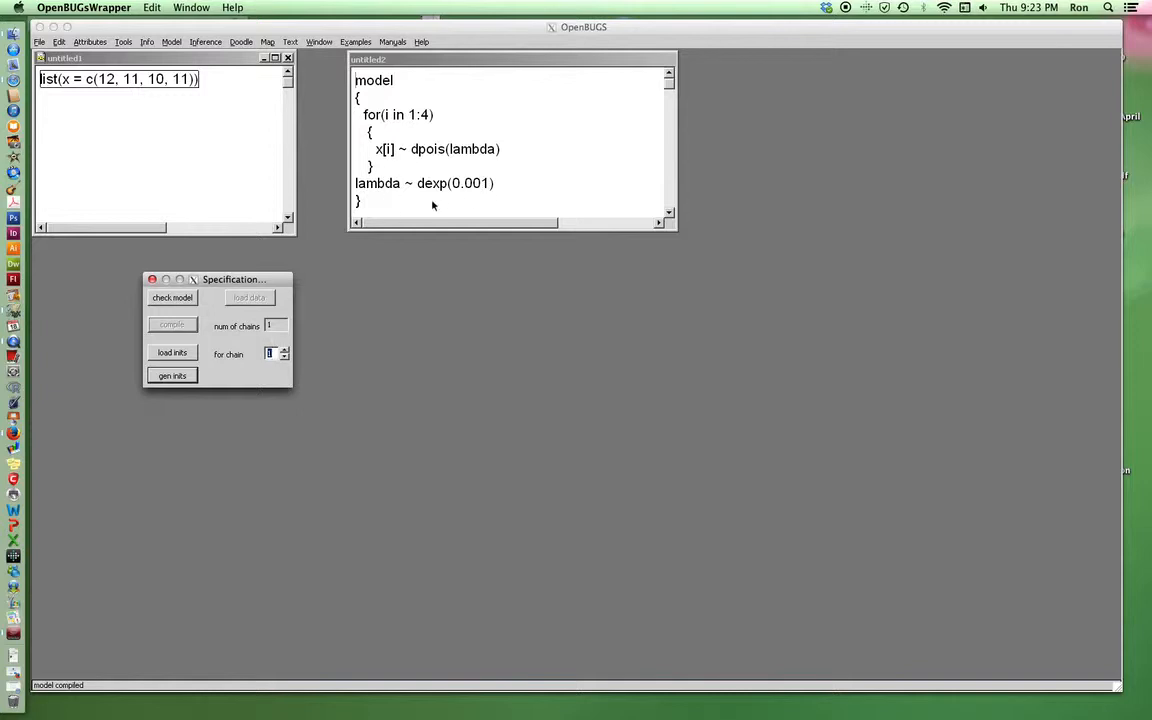
mouse_move(202, 404)
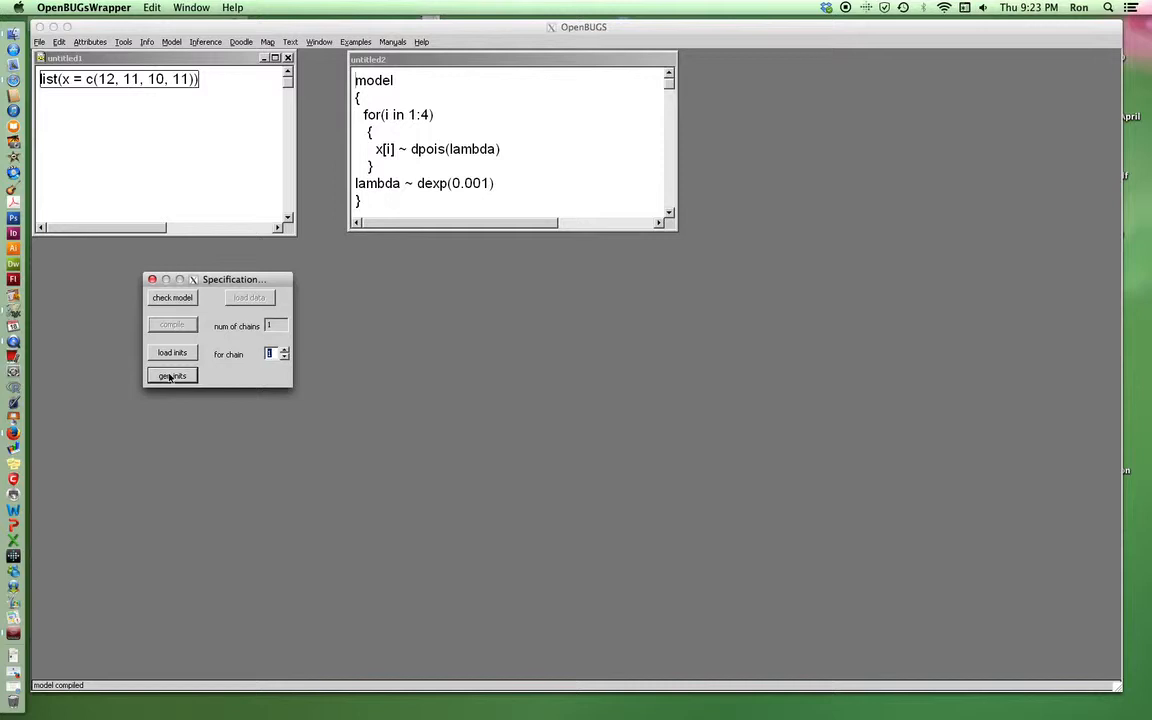
left_click(172, 376)
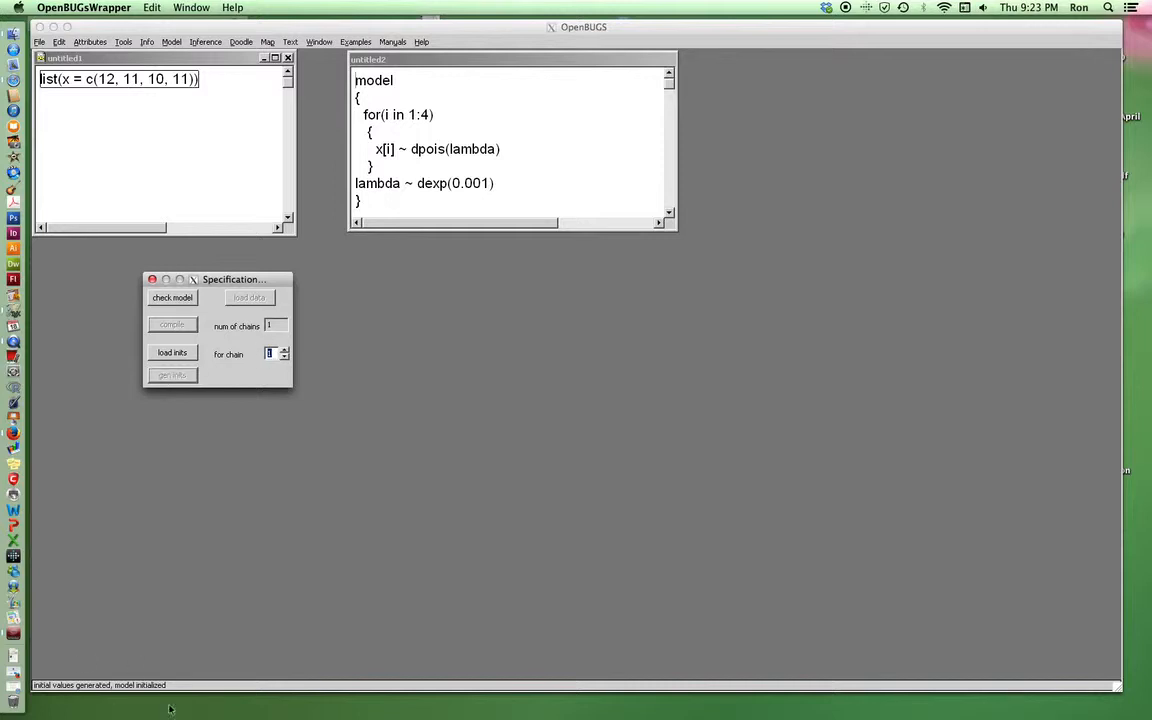
mouse_move(196, 684)
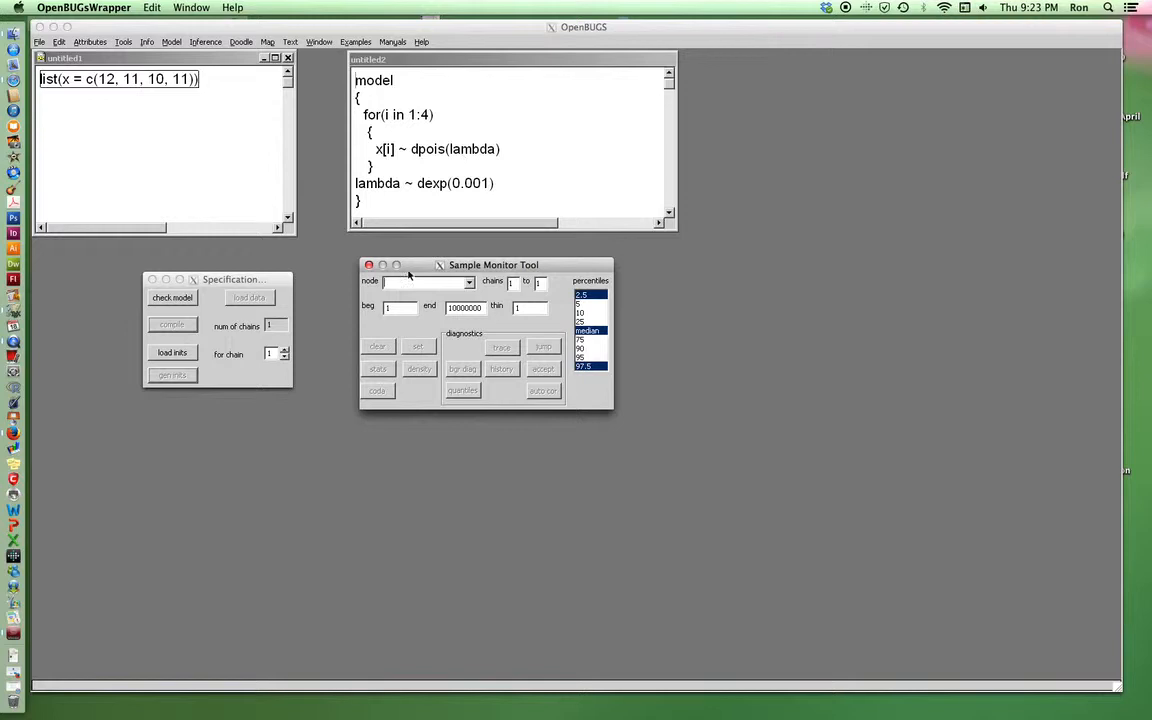
Step: Enter lambda as the node to monitor in the Sample Monitor Tool
left_click(420, 280)
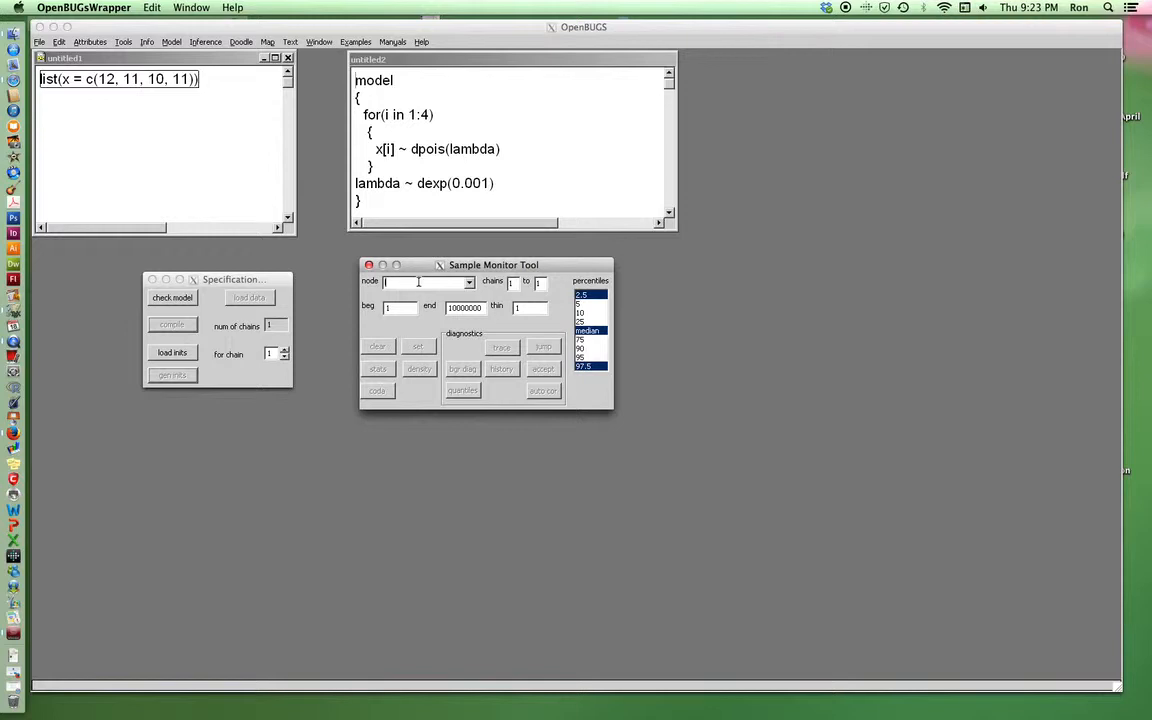
type("lambda")
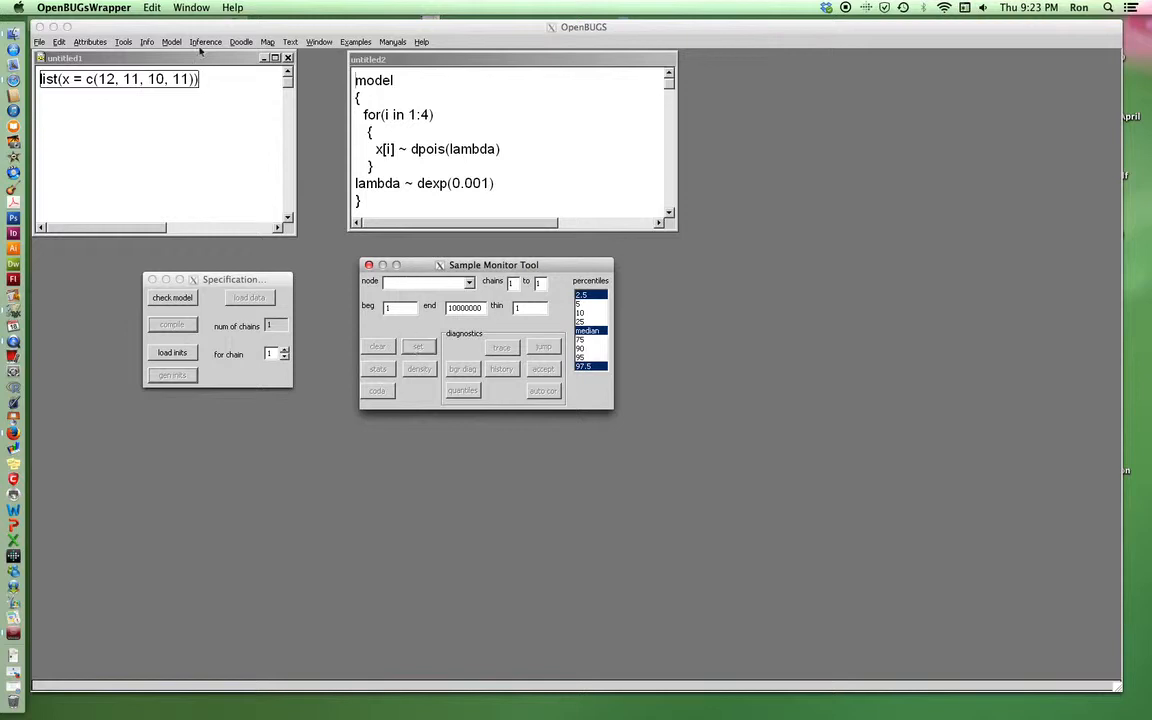
left_click(184, 42)
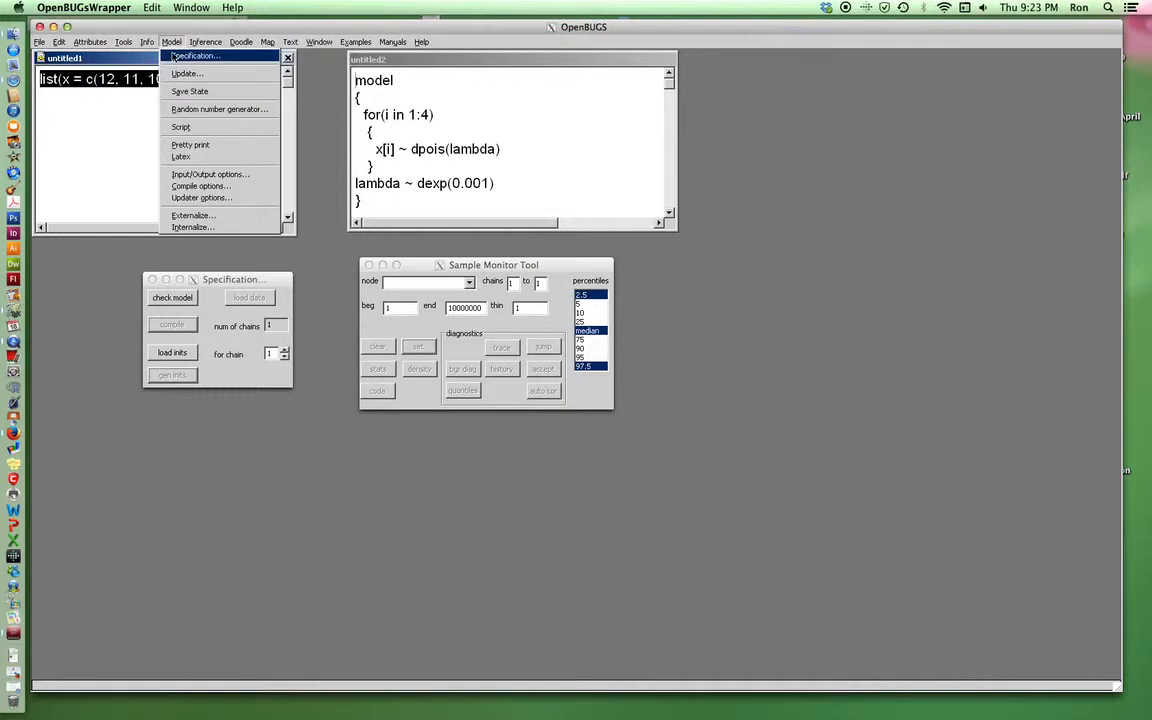
Step: Run repeated sampler updates in the Update Tool until about 150000 iterations
left_click(200, 72)
type("10")
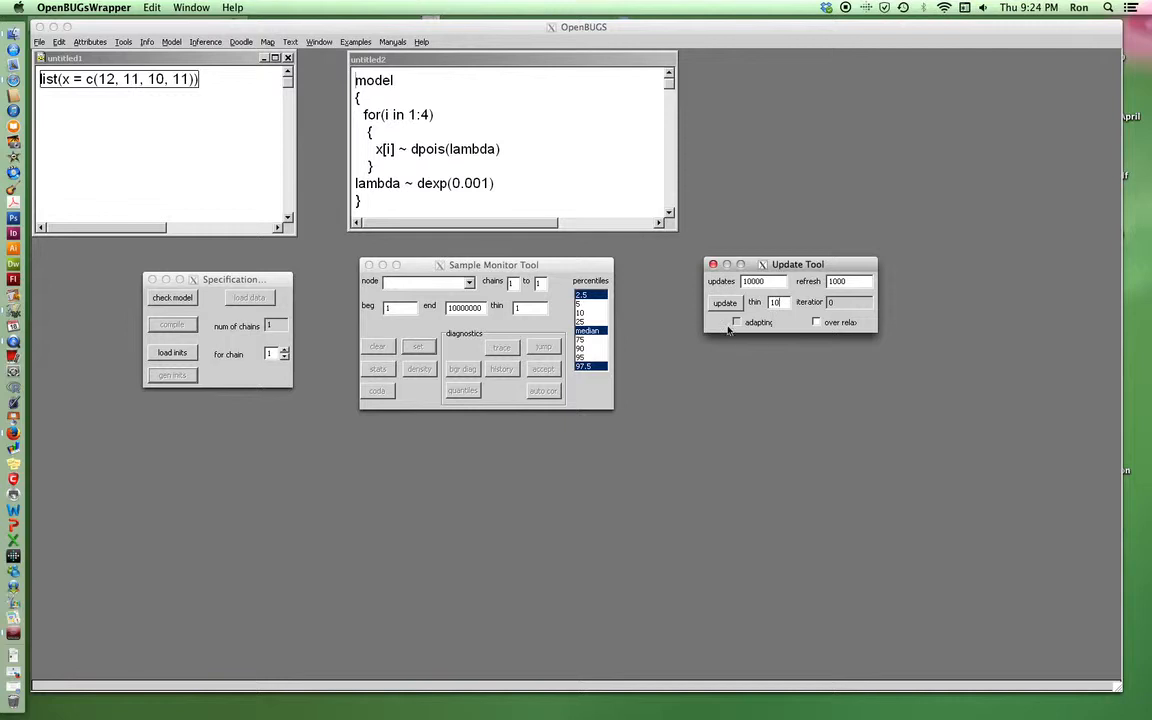
left_click(724, 304)
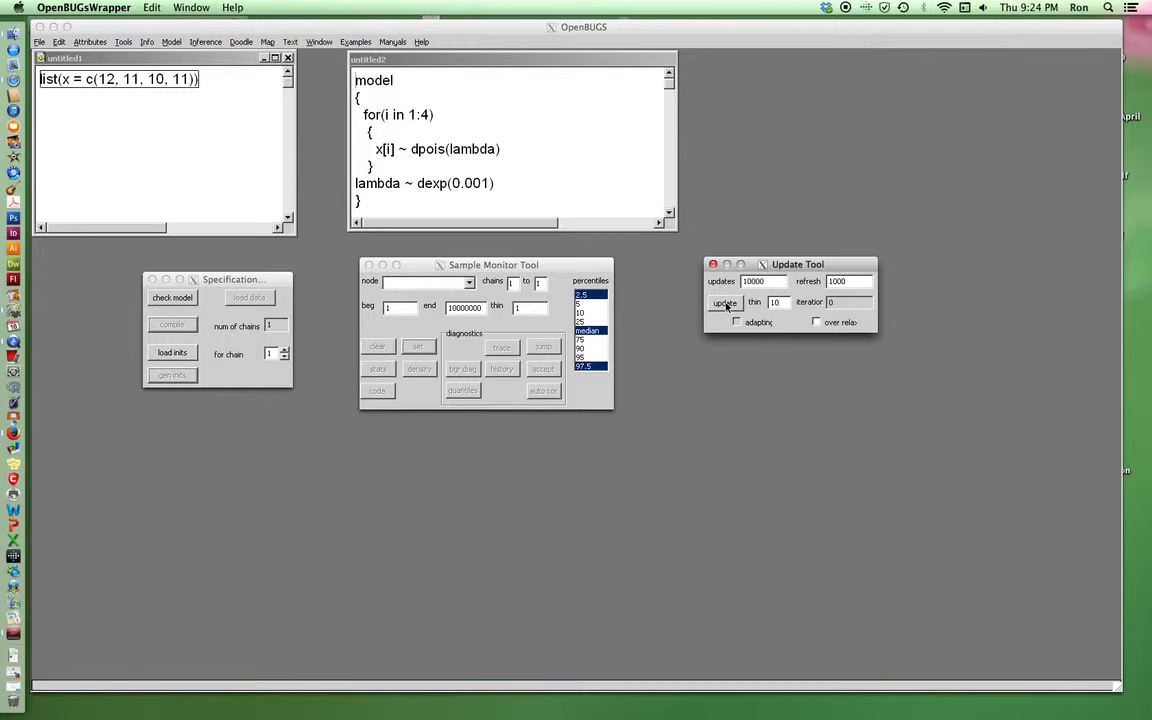
left_click(724, 302)
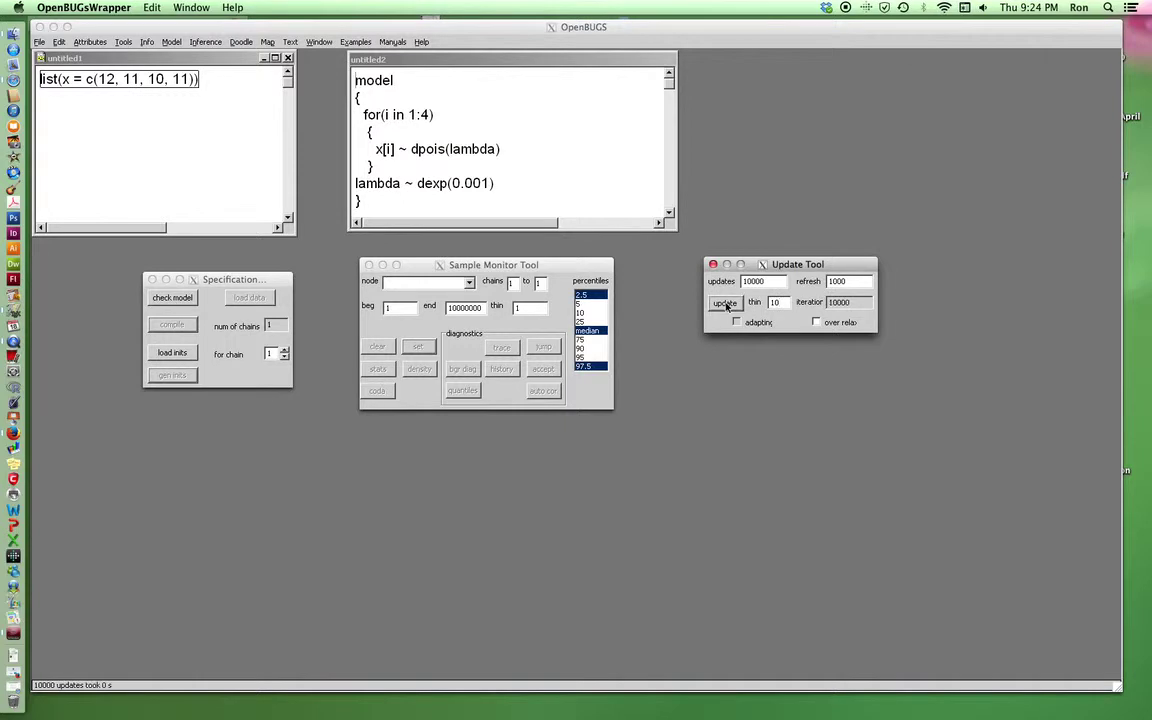
left_click(724, 302)
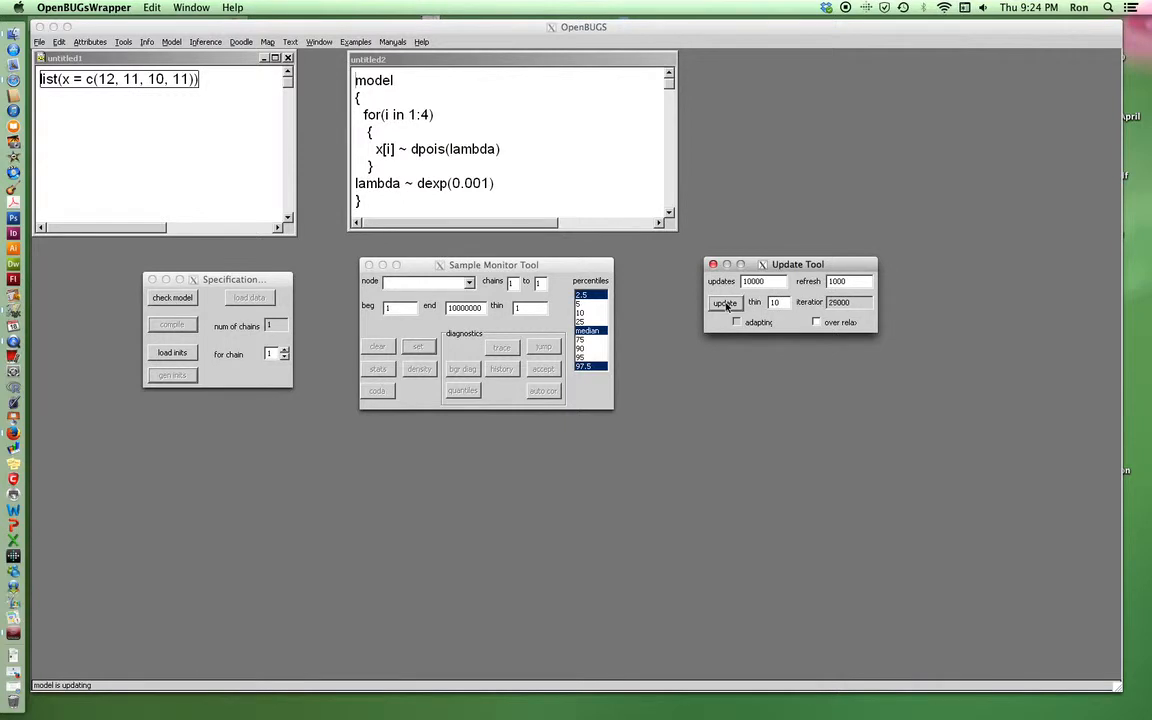
left_click(724, 302)
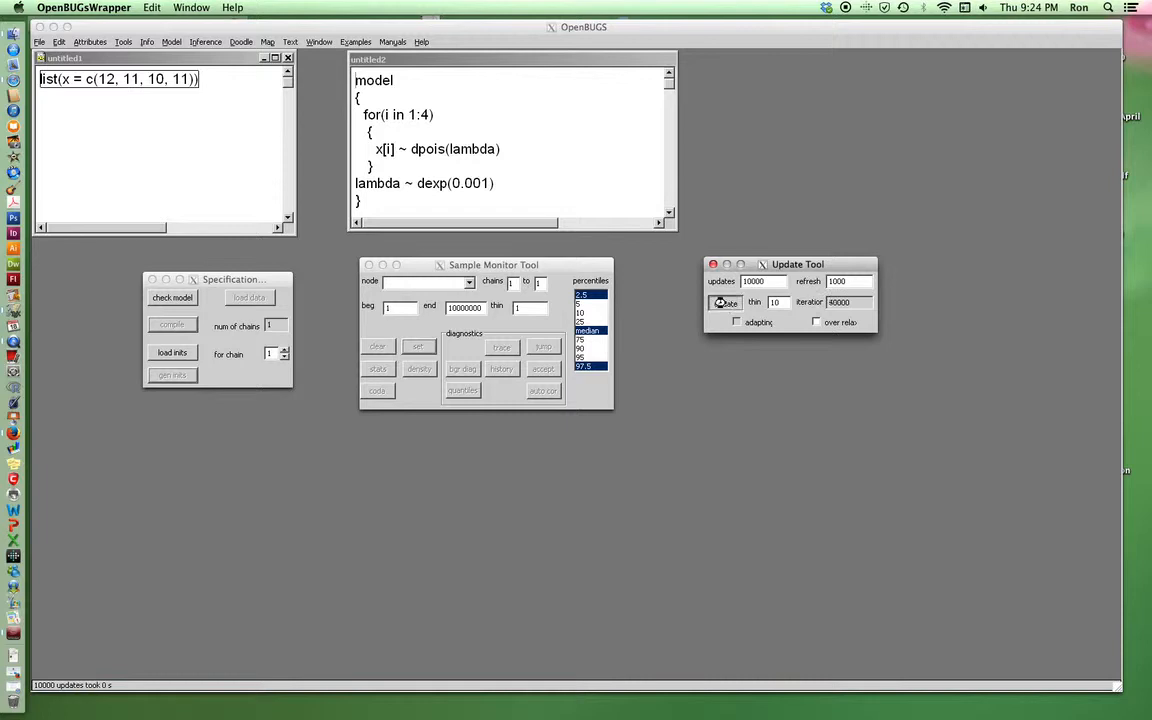
left_click(724, 302)
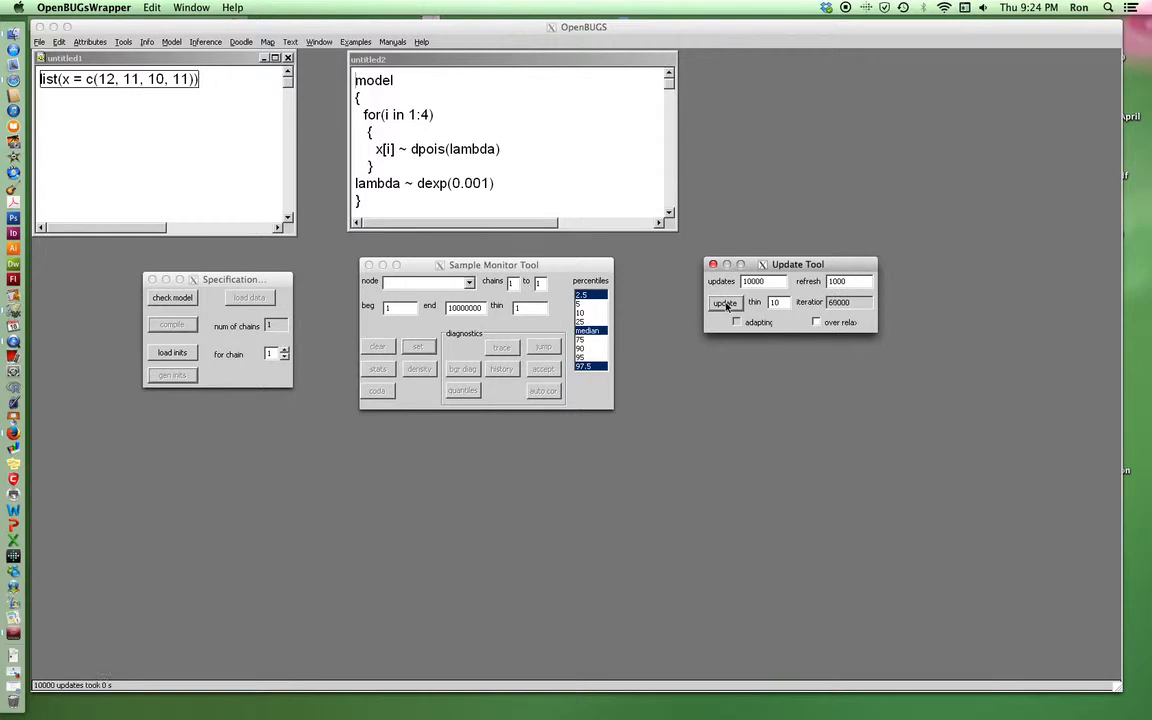
left_click(724, 302)
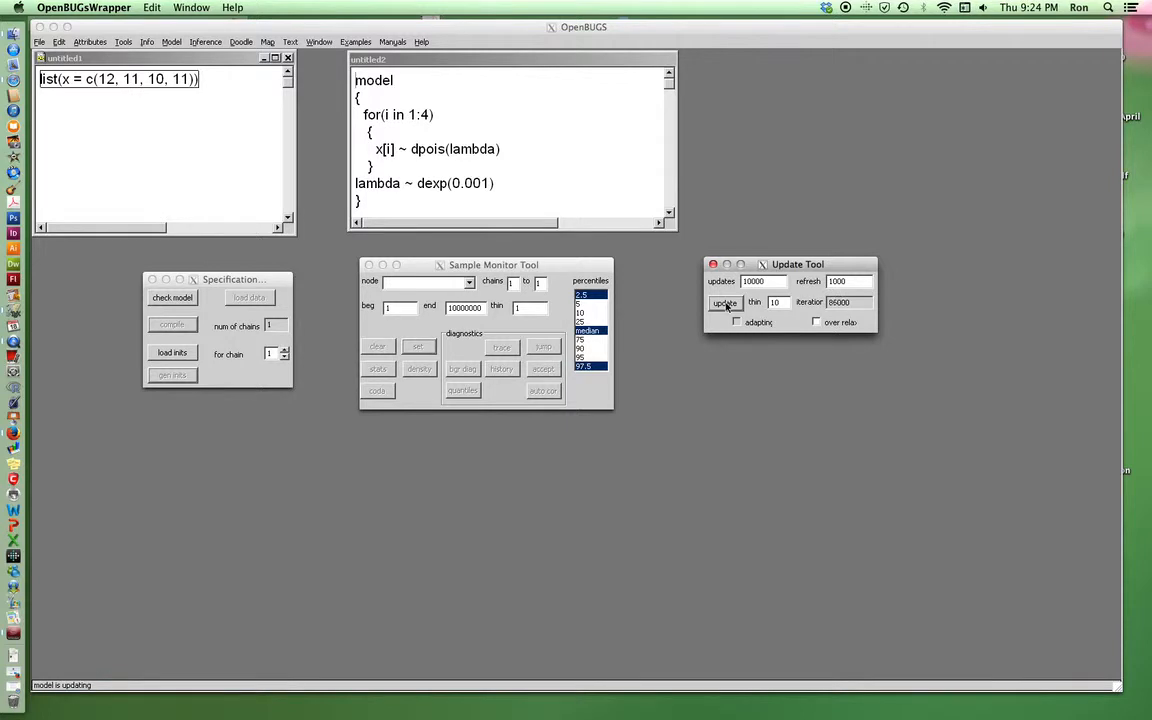
left_click(724, 302)
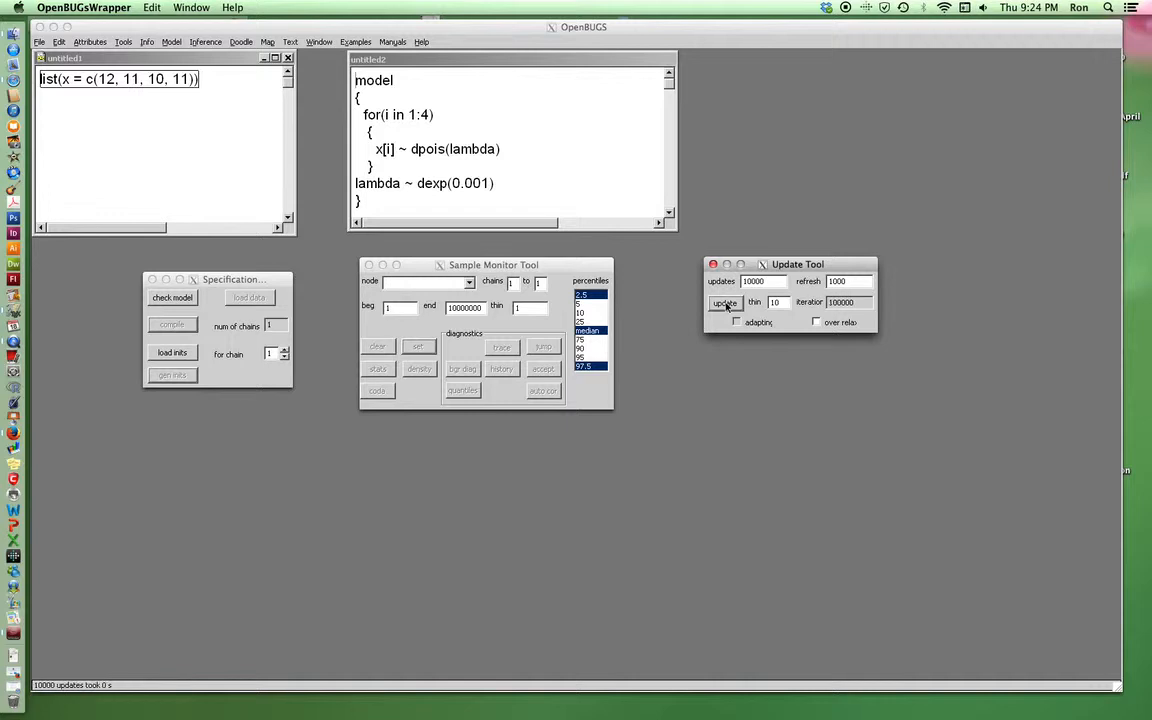
left_click(724, 302)
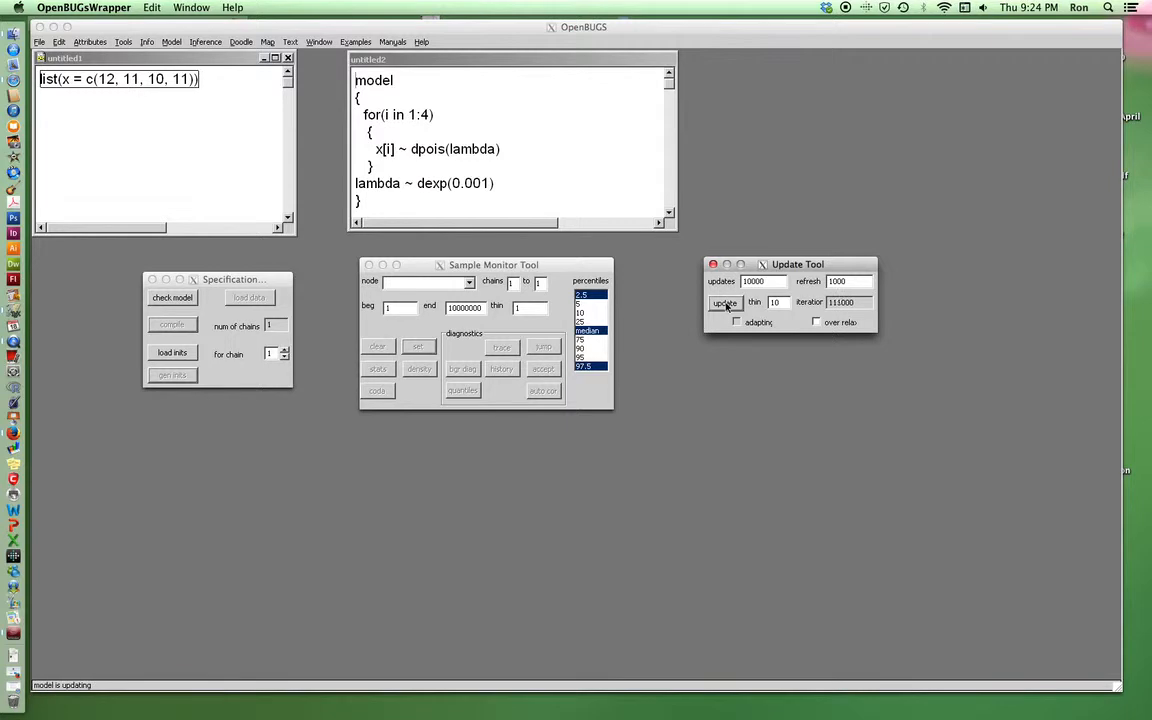
left_click(724, 302)
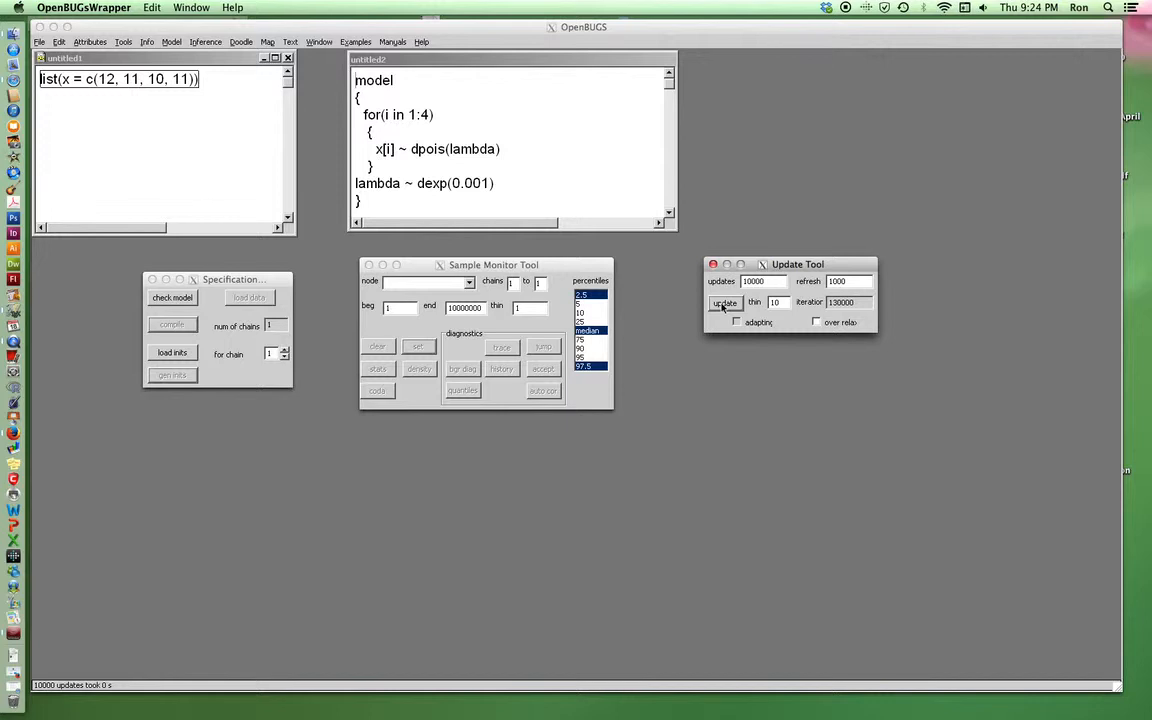
left_click(724, 304)
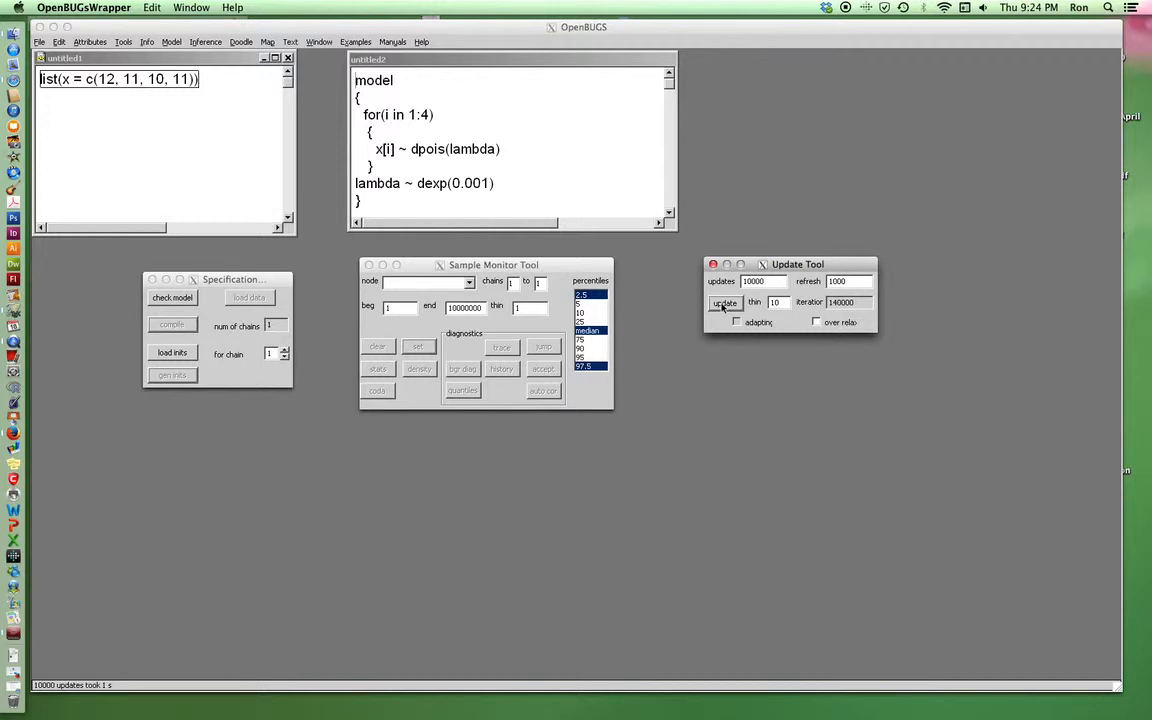
left_click(724, 304)
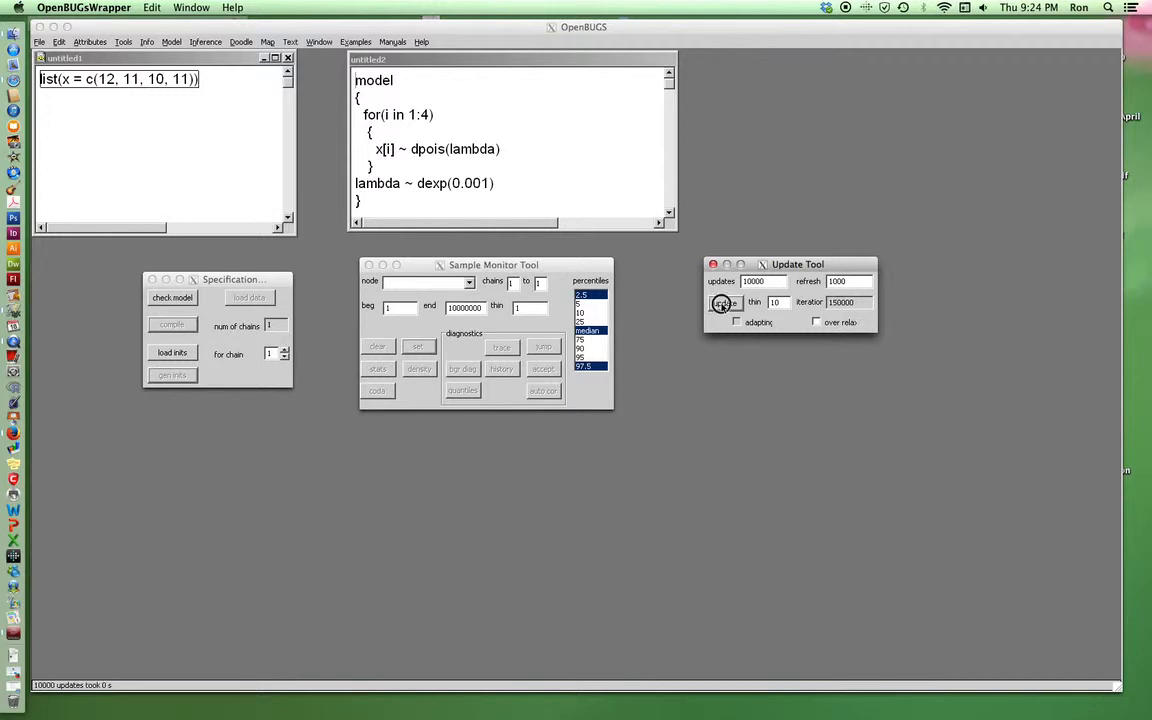
left_click(724, 302)
type("lambda")
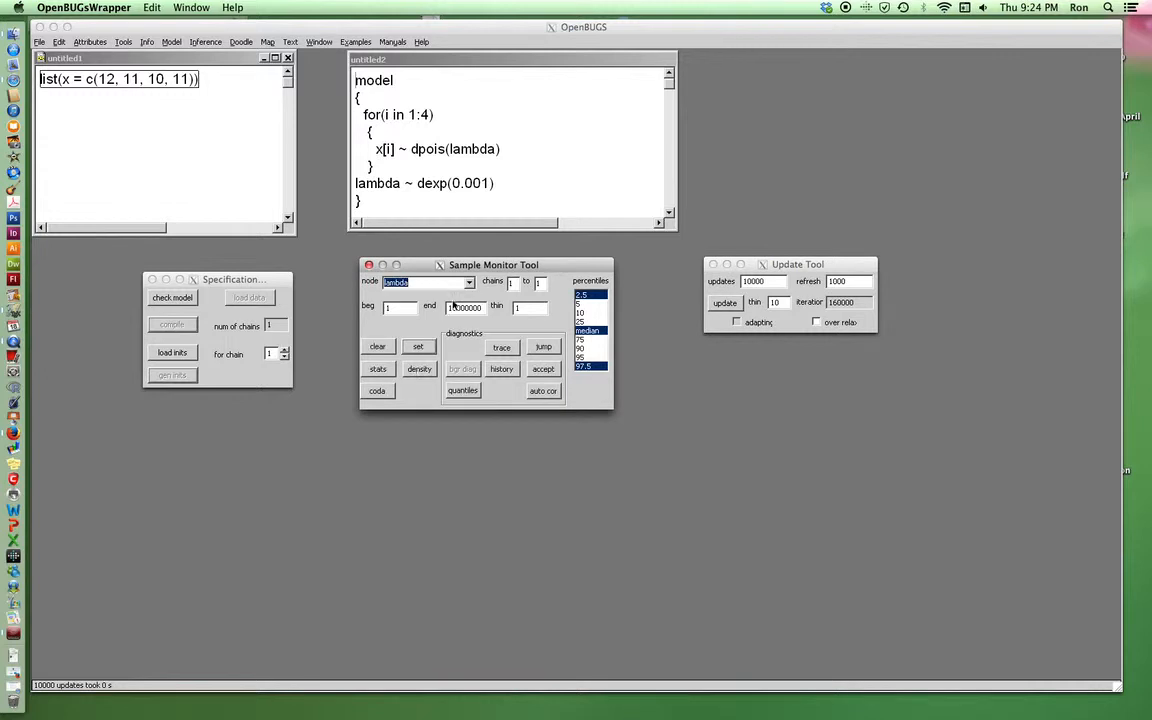
Step: Select lambda as the monitored node and display its autocorrelation plot
left_click(418, 348)
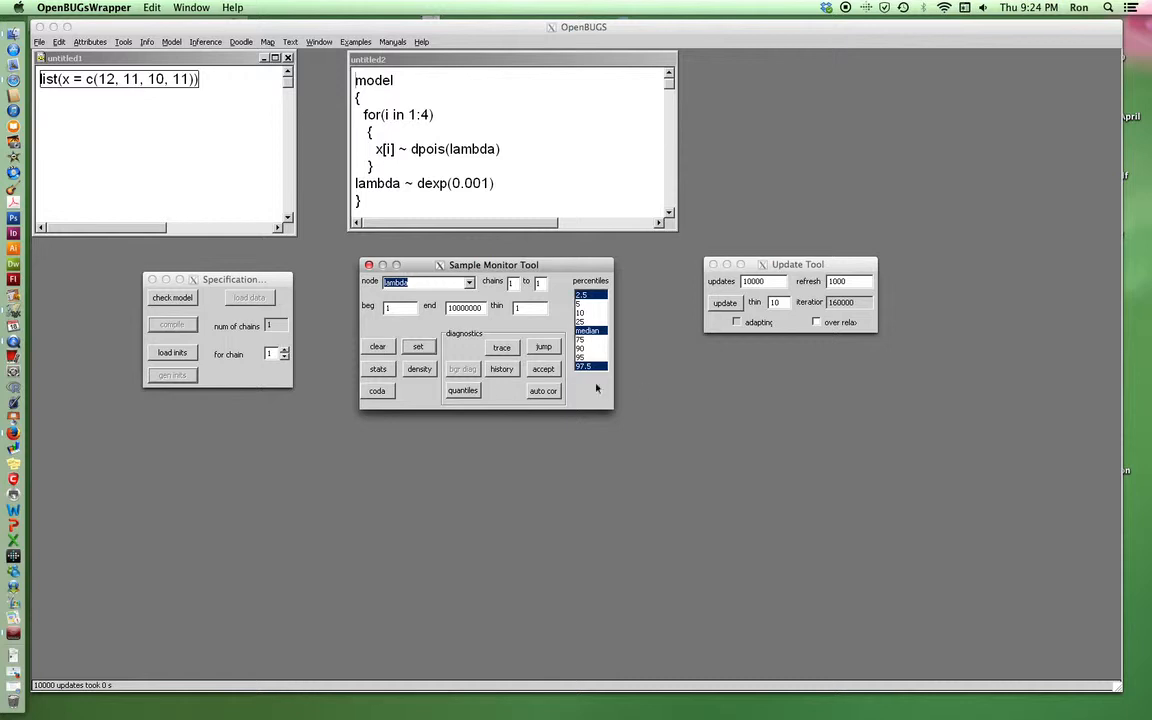
mouse_move(468, 428)
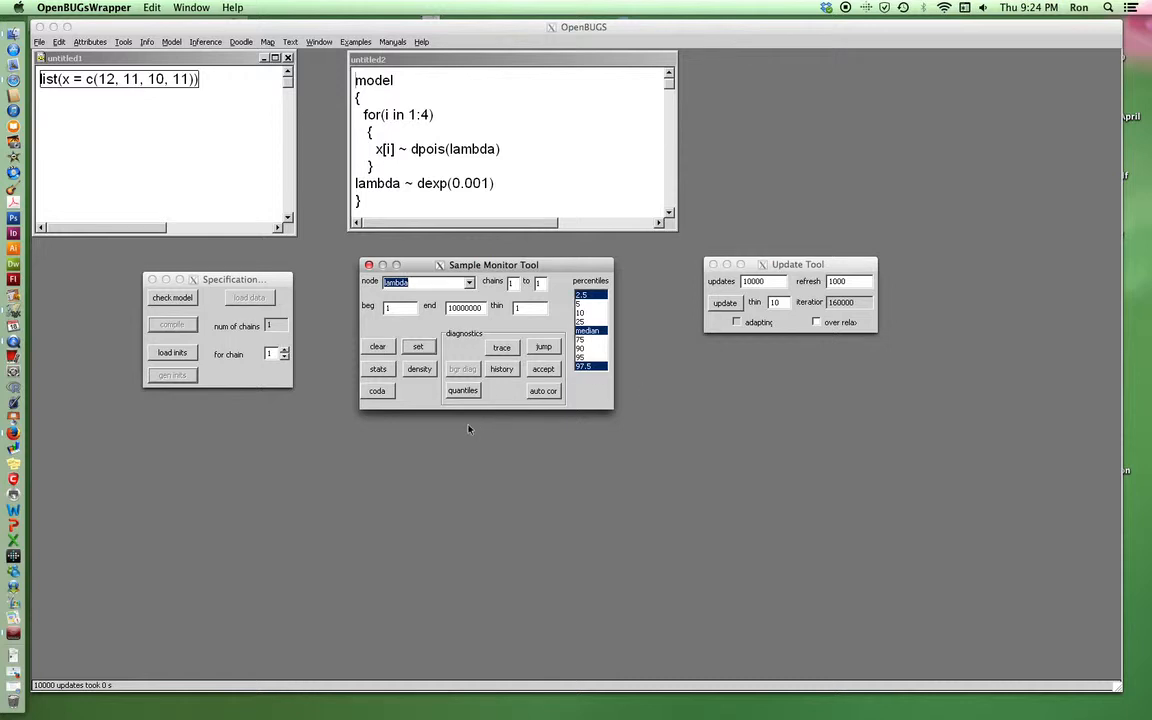
mouse_move(474, 428)
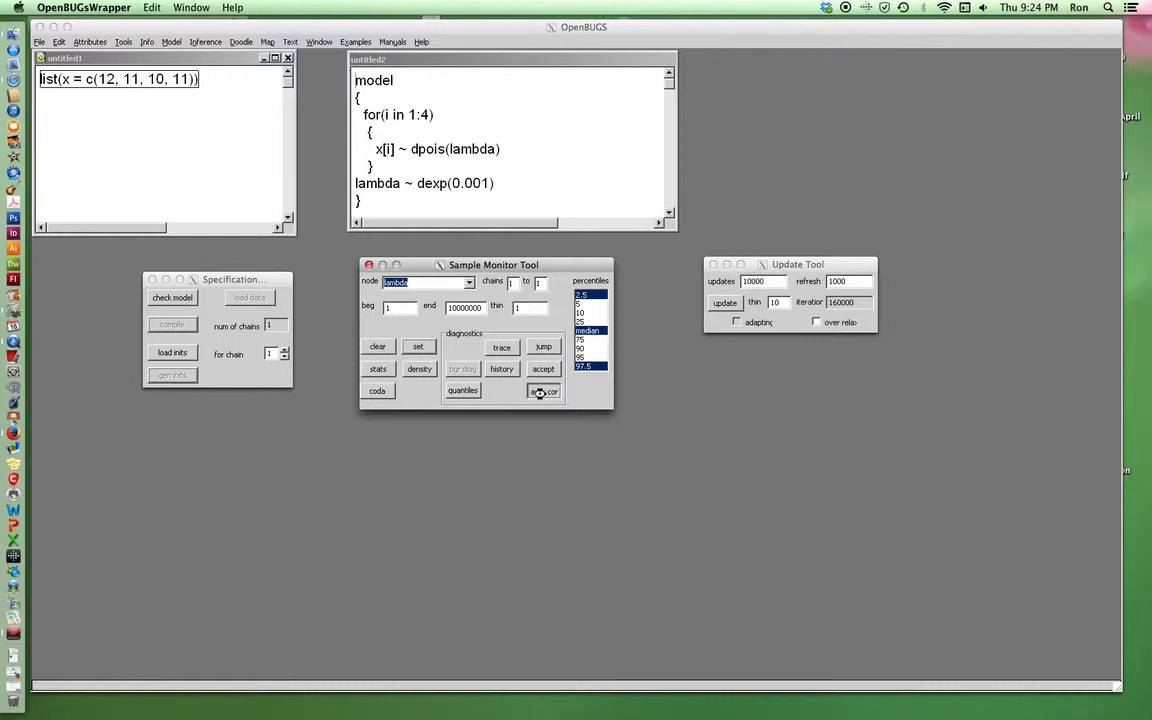
left_click(544, 390)
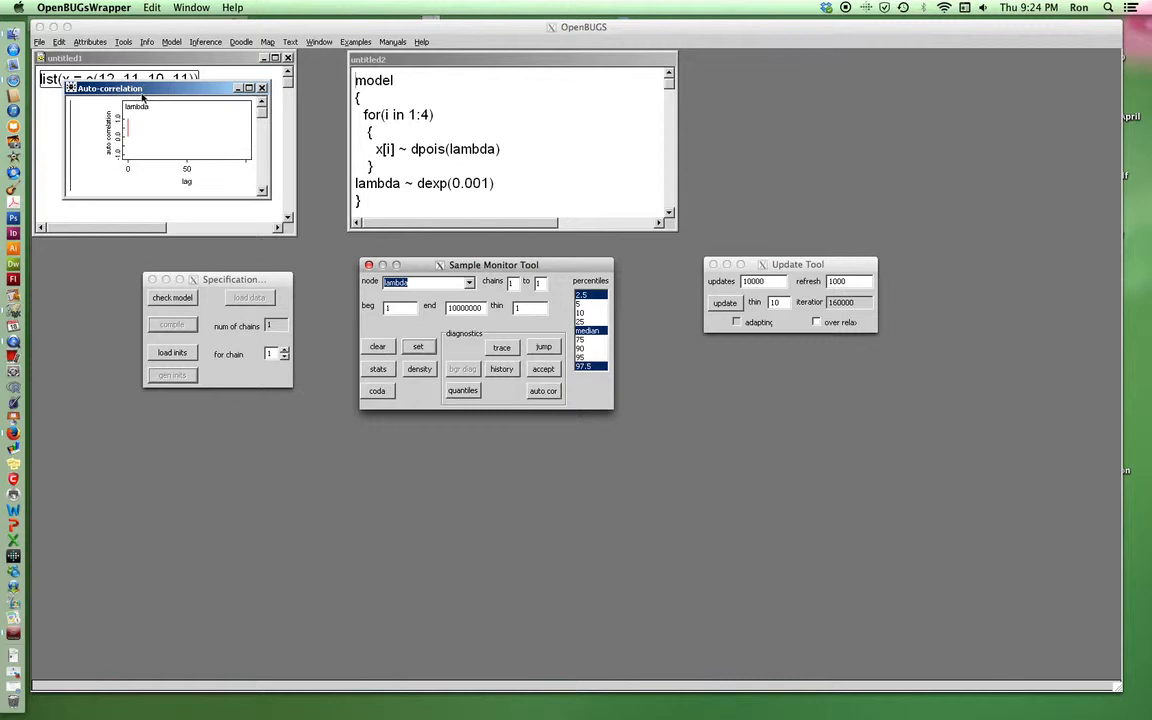
mouse_move(220, 140)
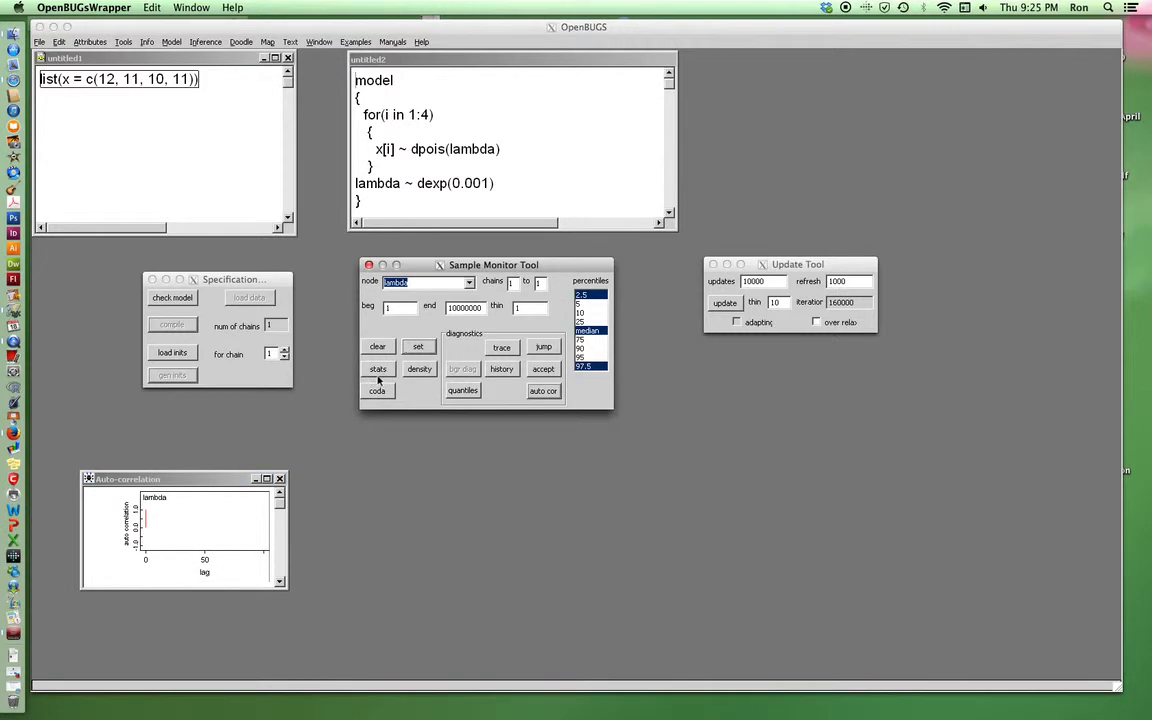
Step: Display lambda's statistics table (mean 11.25, sd 1.676) and its posterior density curve
left_click(378, 368)
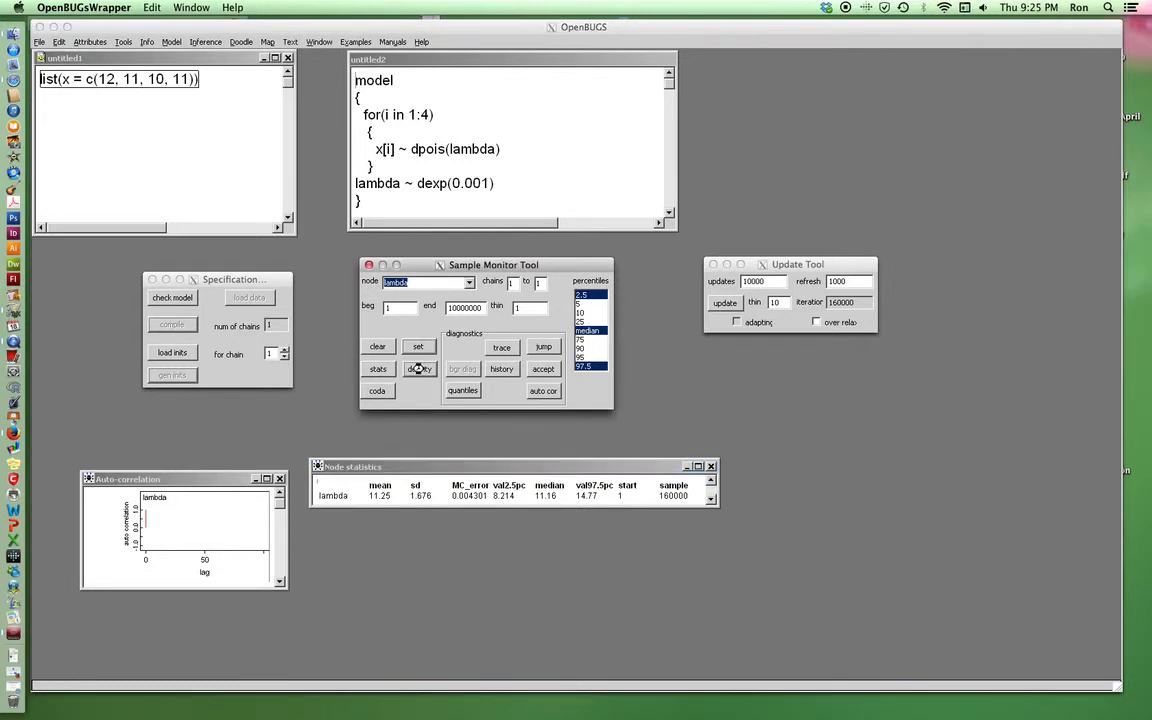
left_click(418, 368)
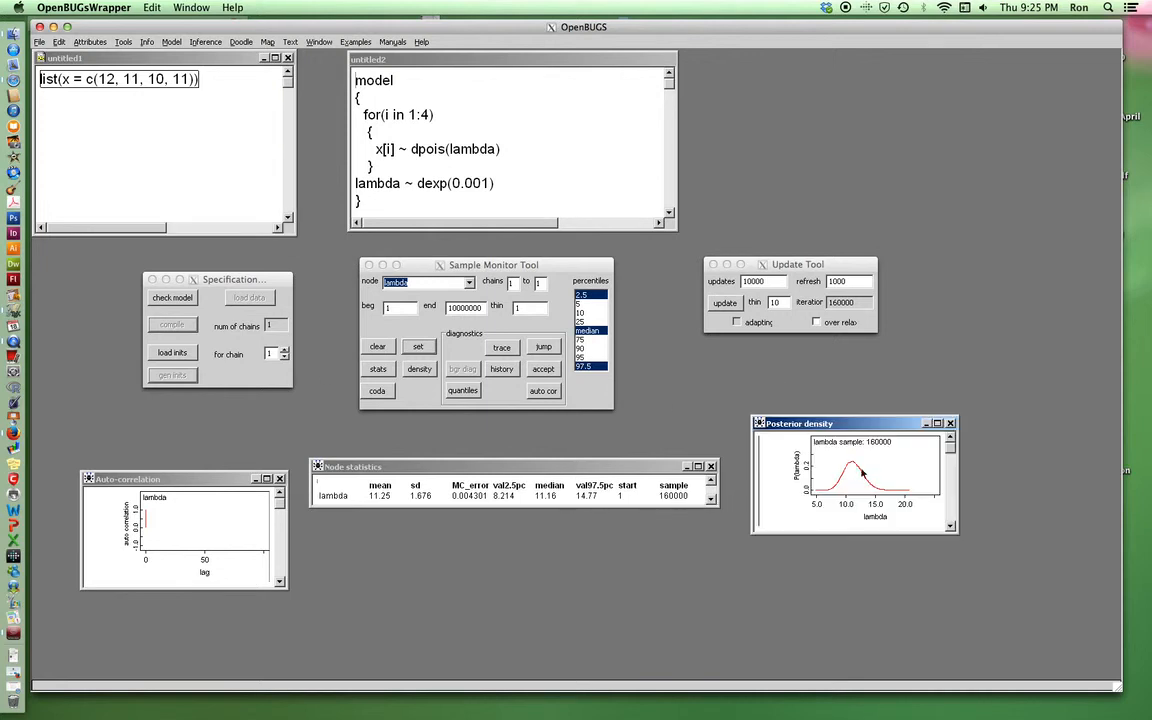
mouse_move(1000, 490)
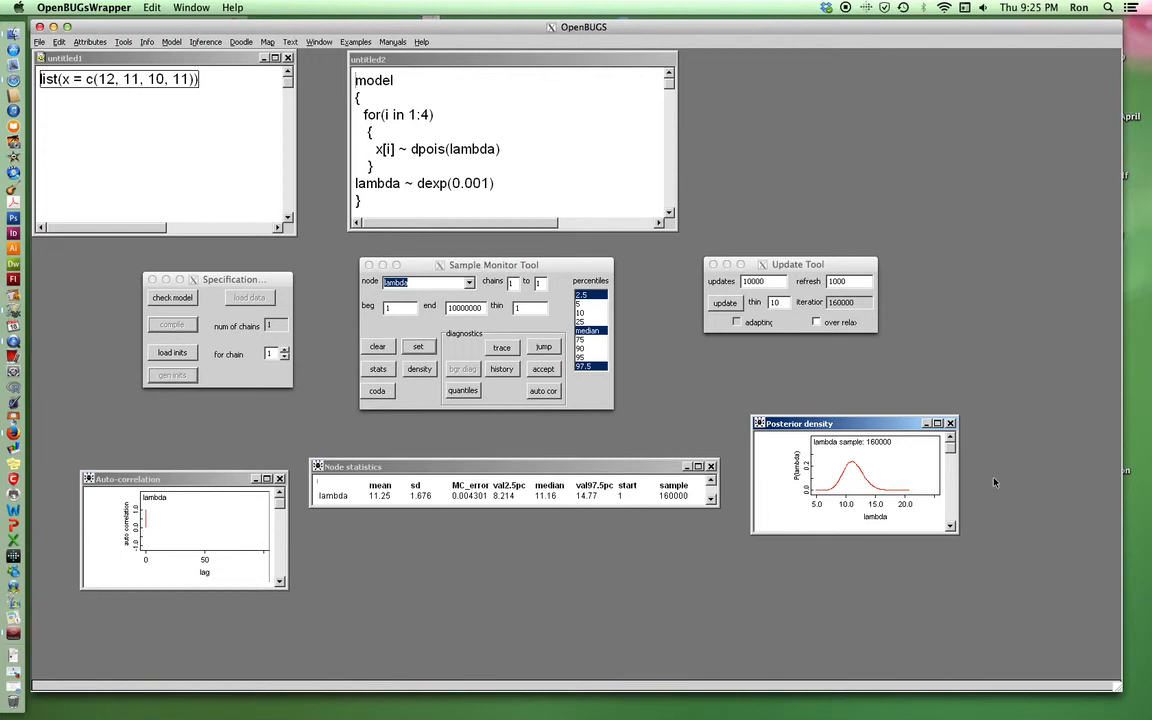
mouse_move(992, 482)
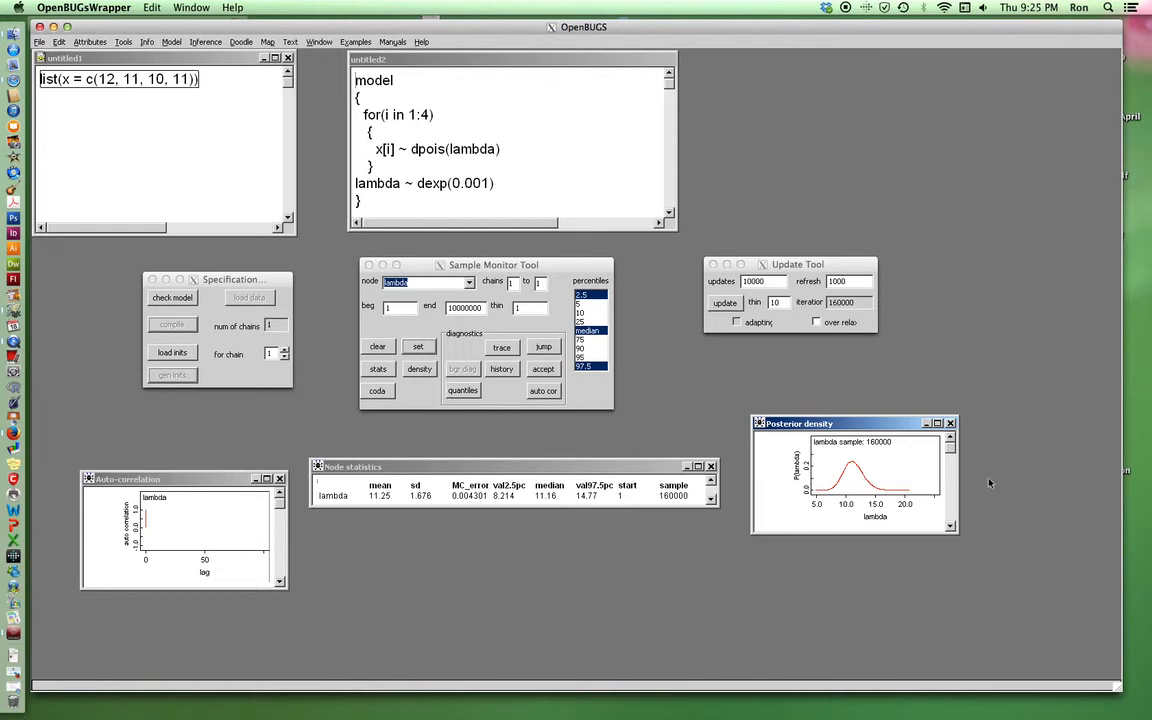
mouse_move(490, 232)
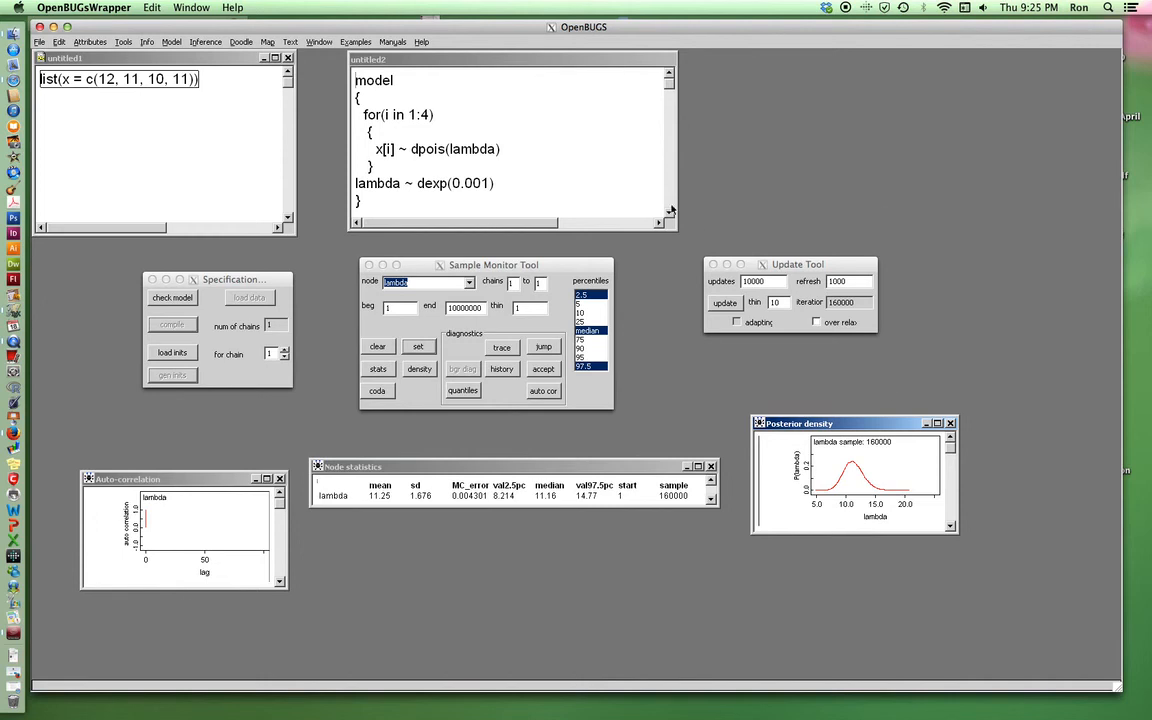
mouse_move(776, 188)
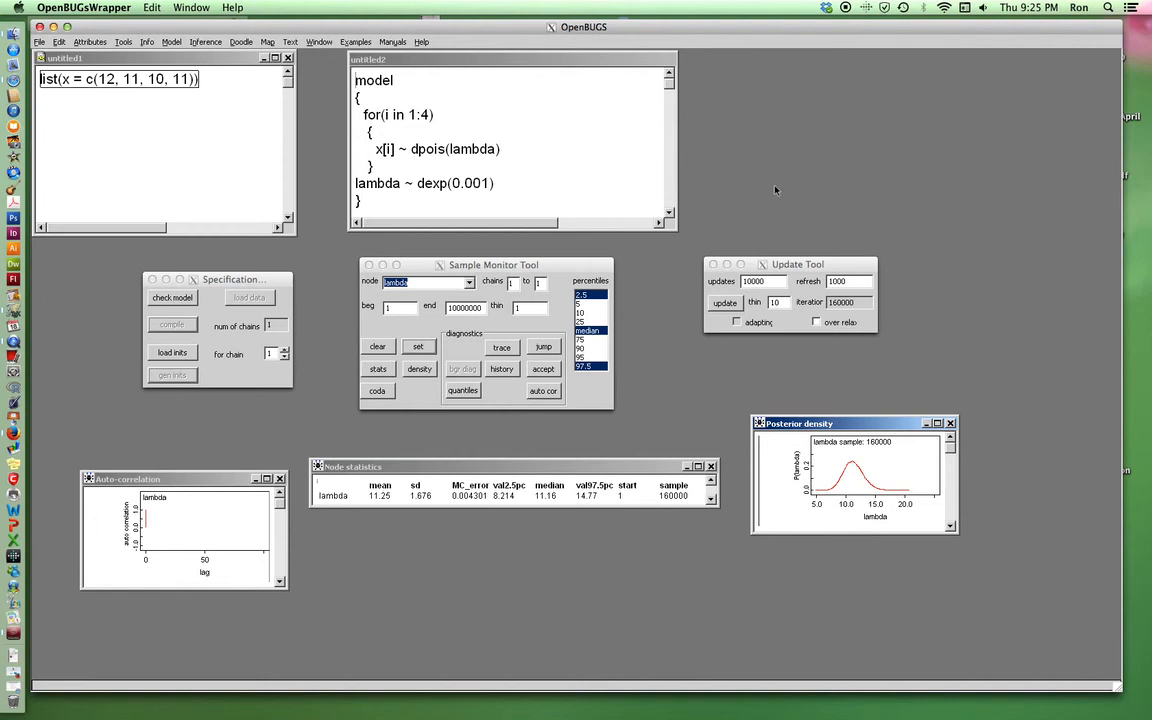